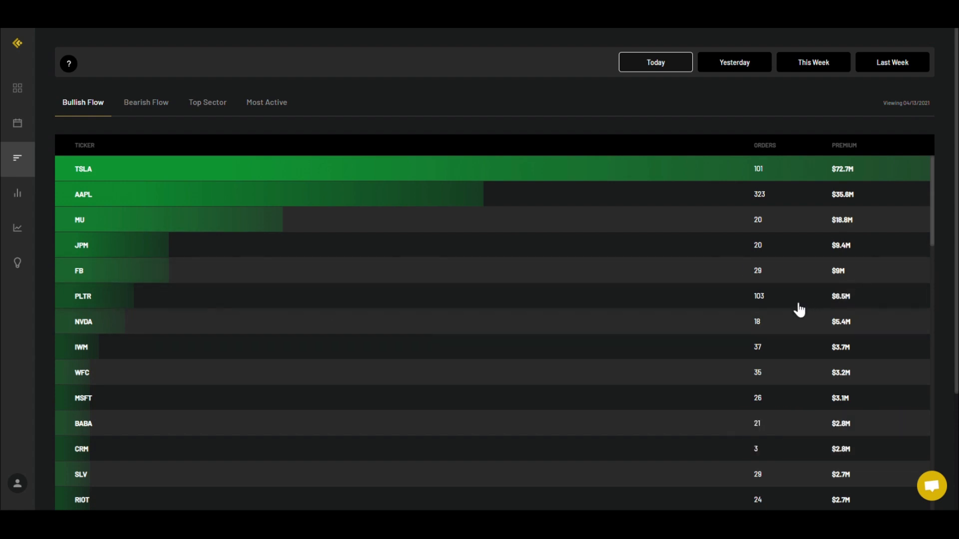
mouse_move(768, 304)
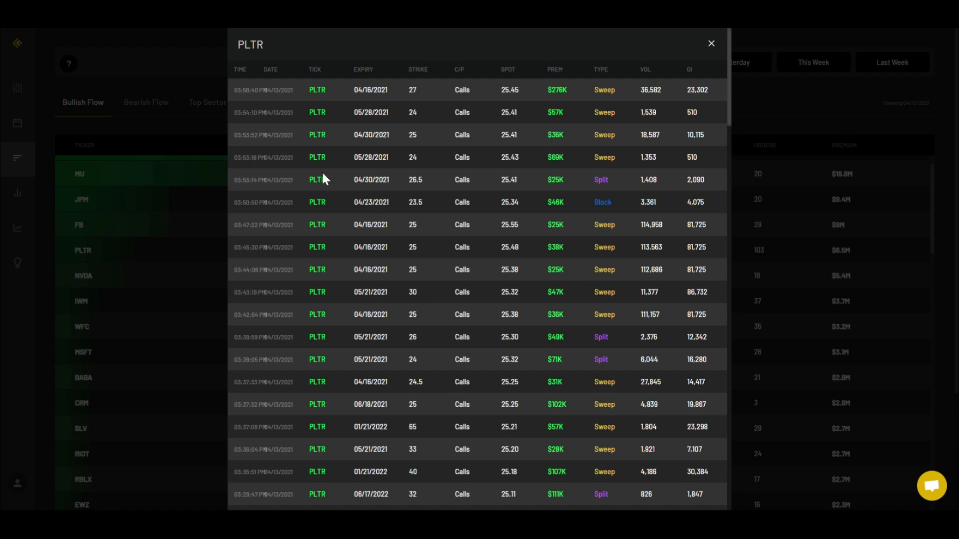
mouse_move(493, 198)
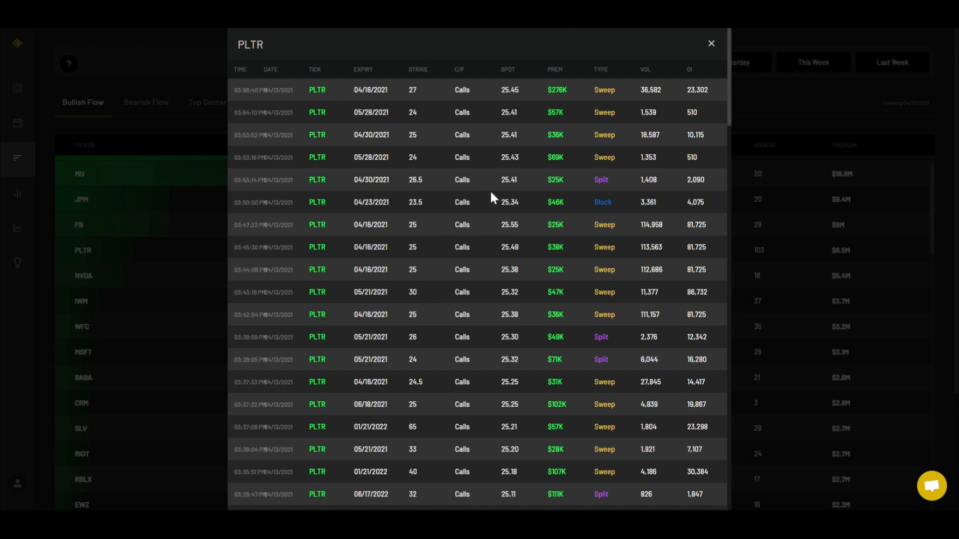
Step: Switch to the TradingView tab with PLTR's 1h chart, trendline and 21-27 levels
click(712, 43)
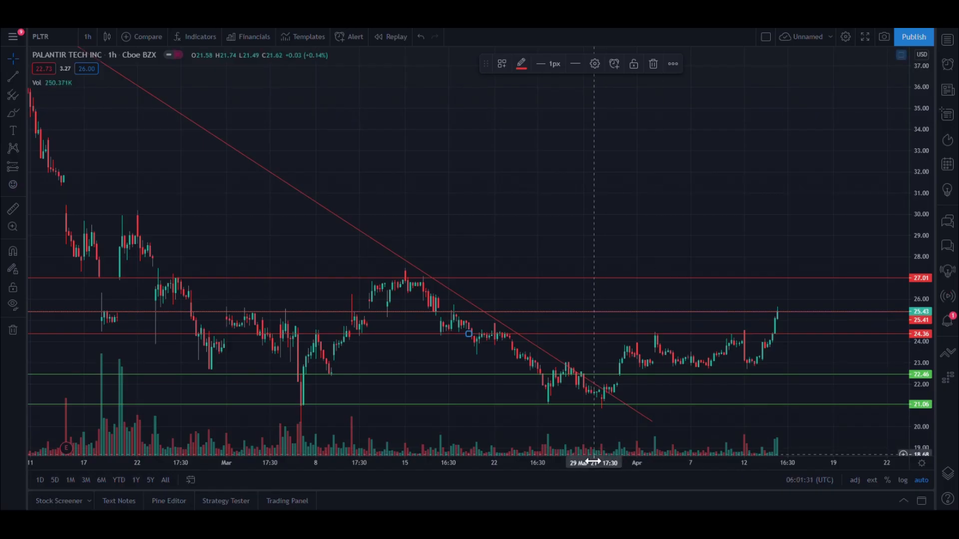
mouse_move(843, 349)
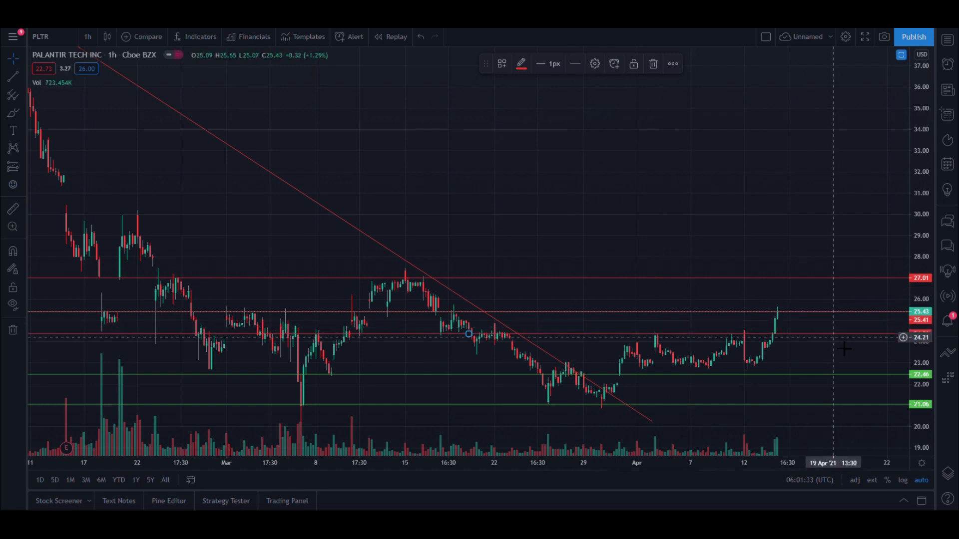
mouse_move(782, 341)
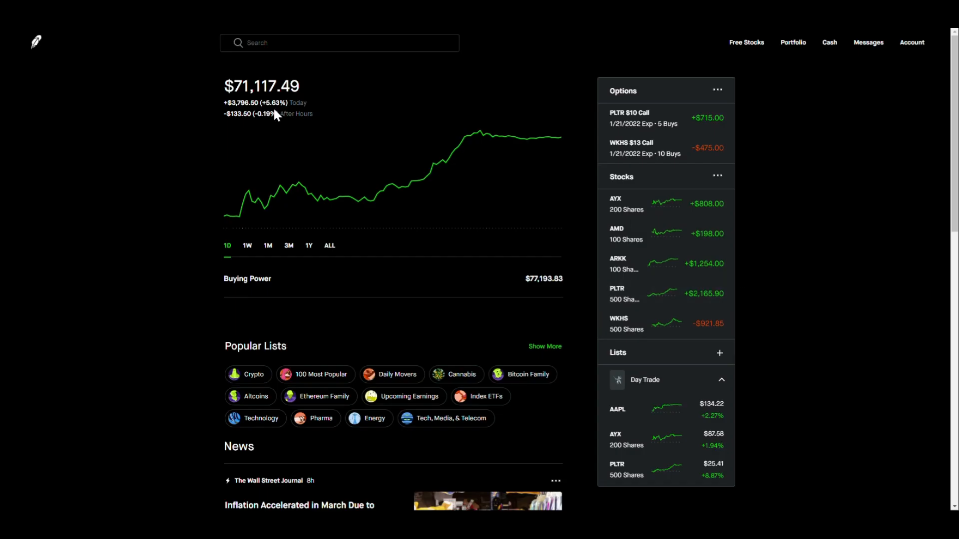
mouse_move(750, 158)
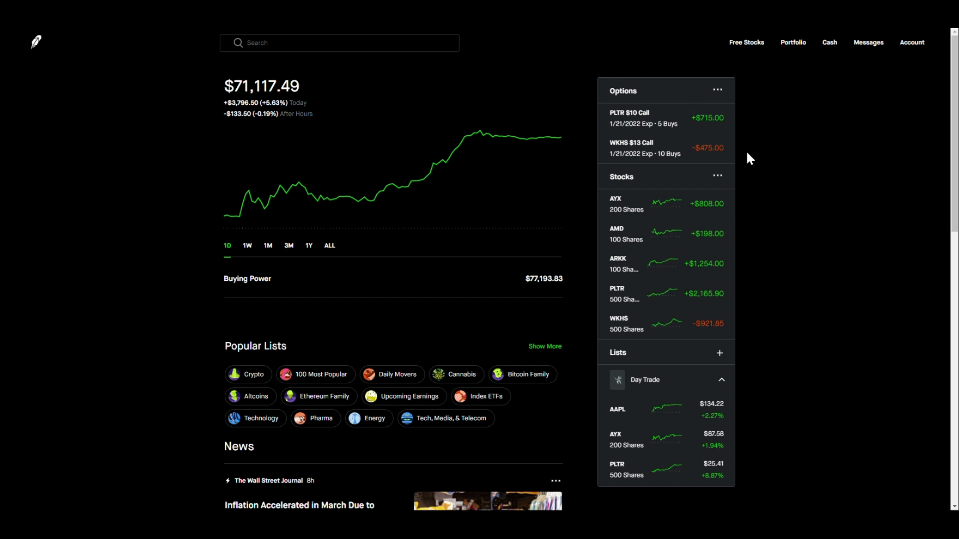
mouse_move(641, 153)
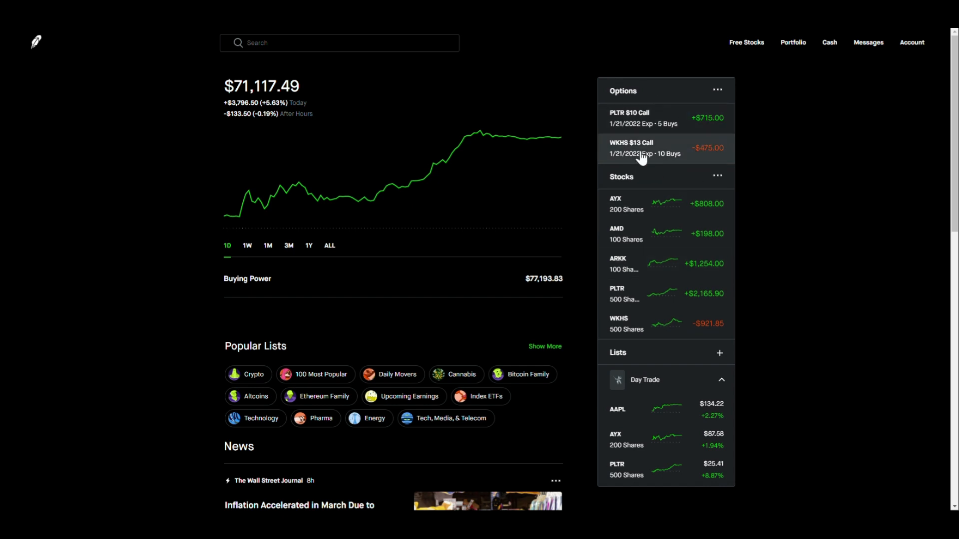
mouse_move(782, 273)
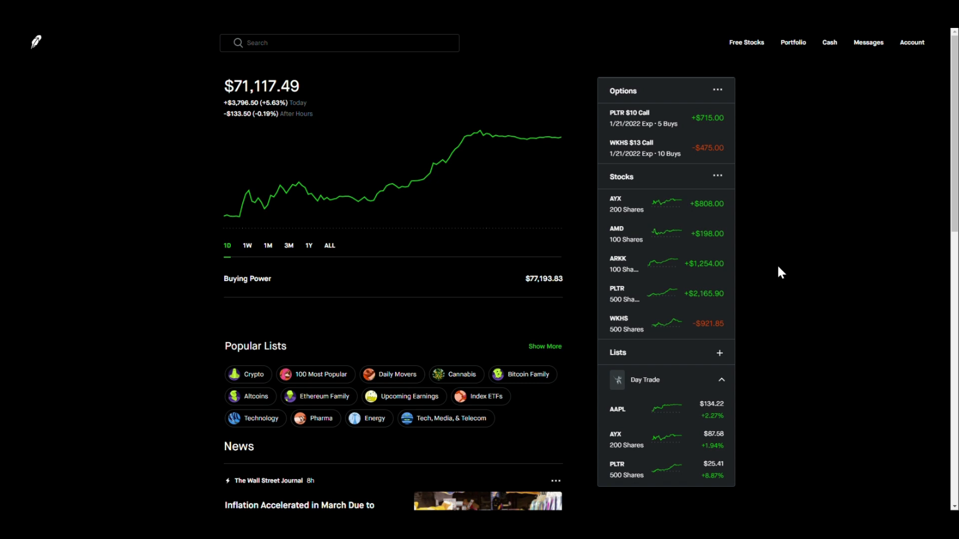
mouse_move(147, 228)
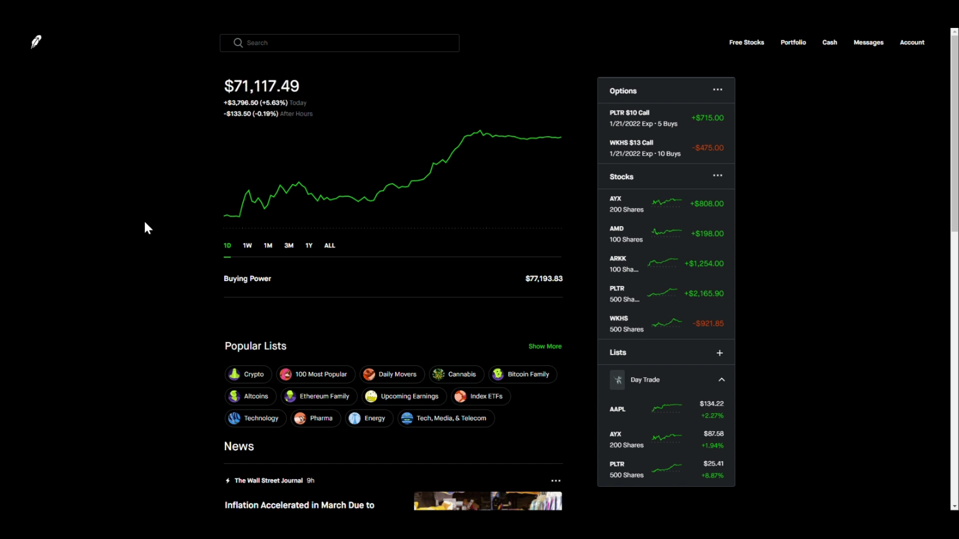
mouse_move(836, 281)
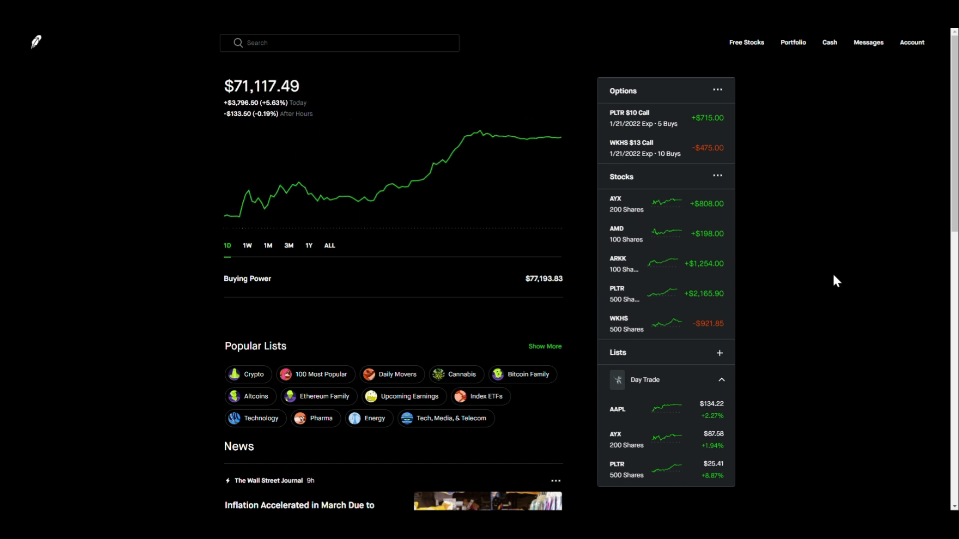
mouse_move(804, 292)
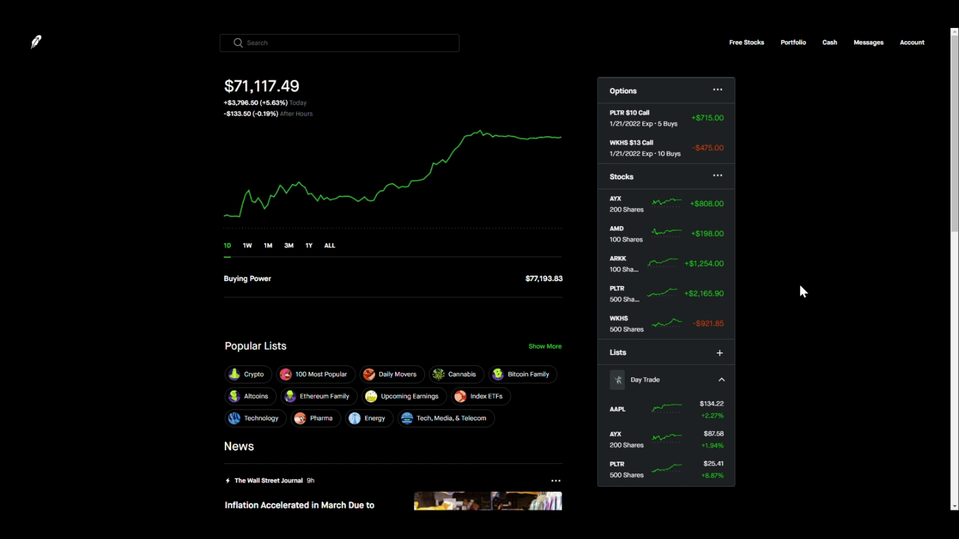
mouse_move(781, 332)
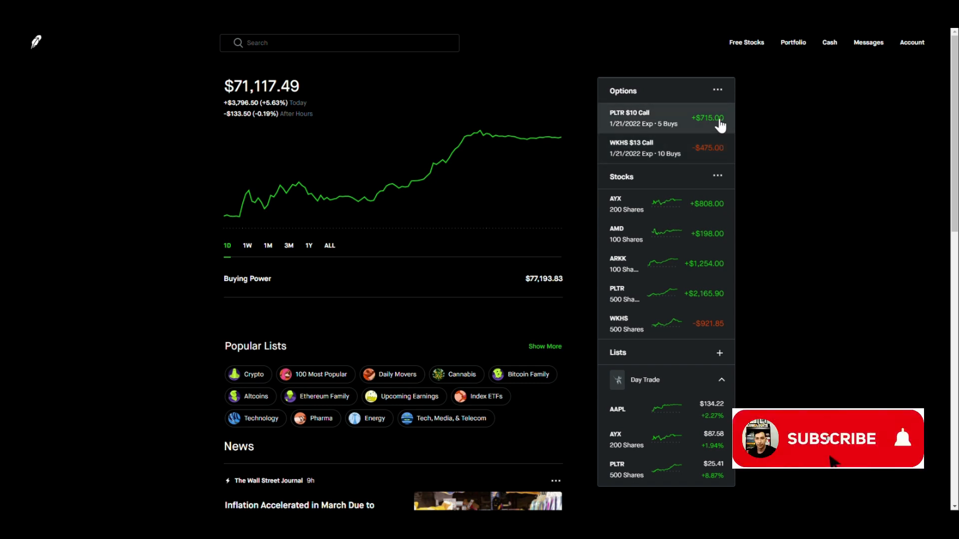
click(827, 438)
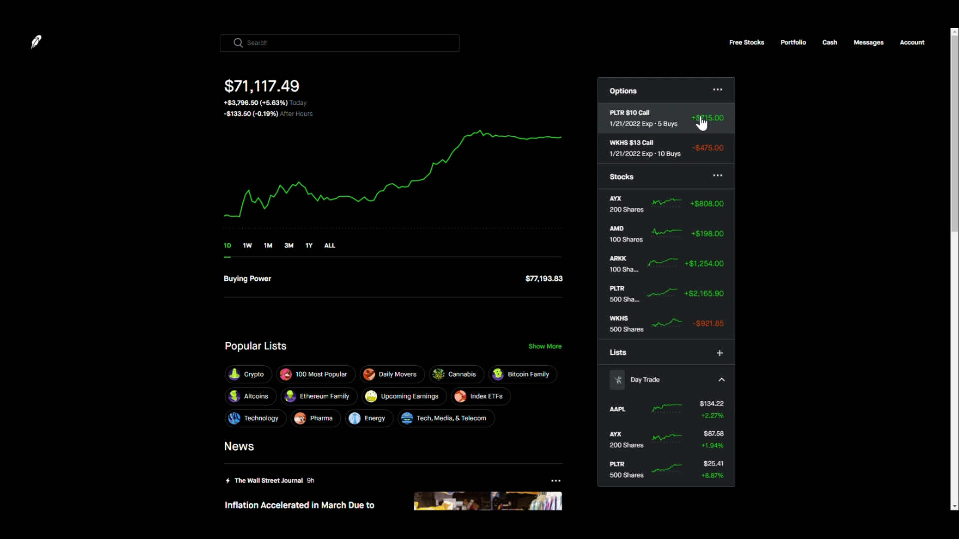
mouse_move(742, 281)
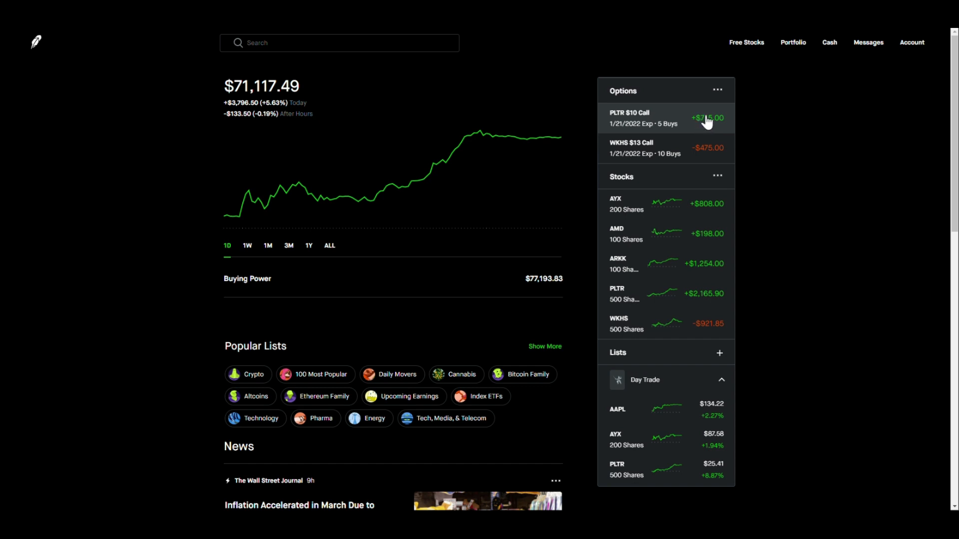
mouse_move(754, 268)
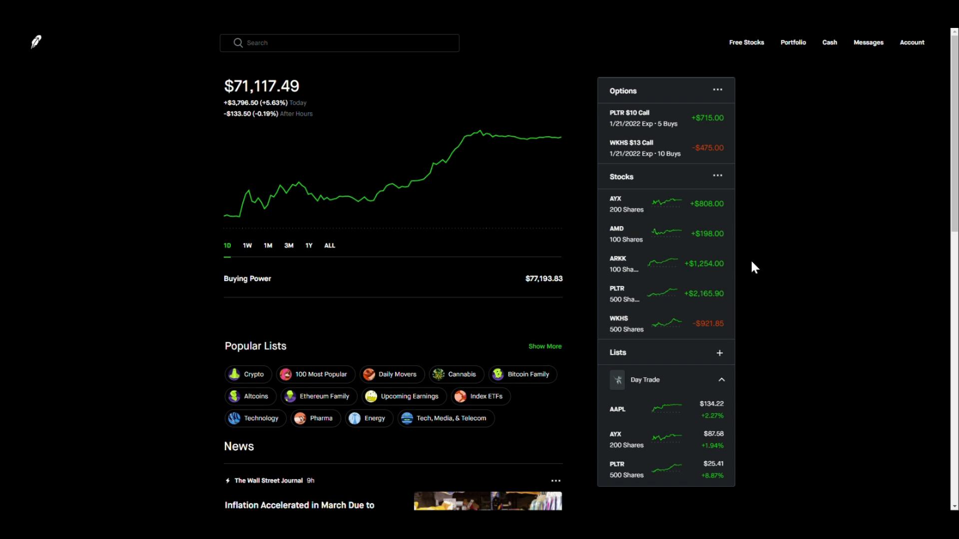
mouse_move(687, 122)
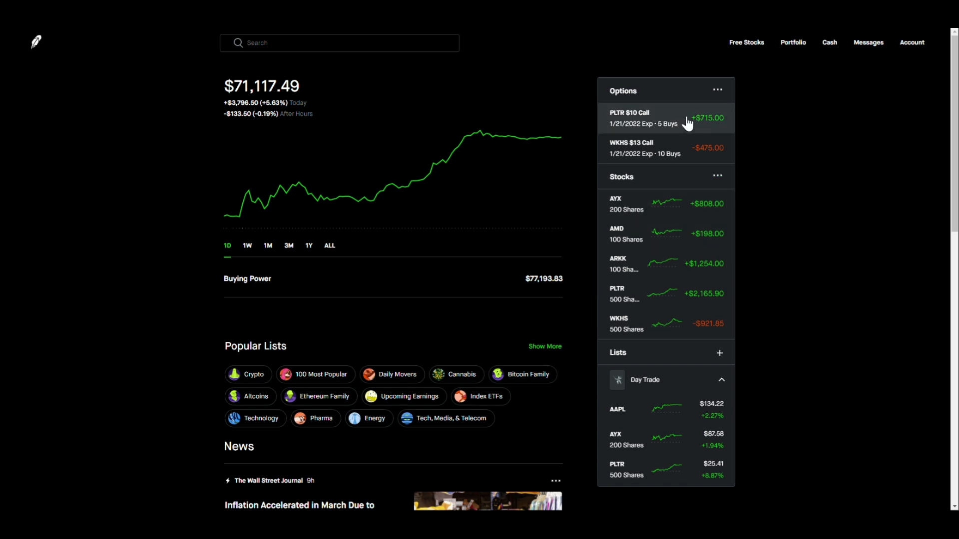
mouse_move(658, 131)
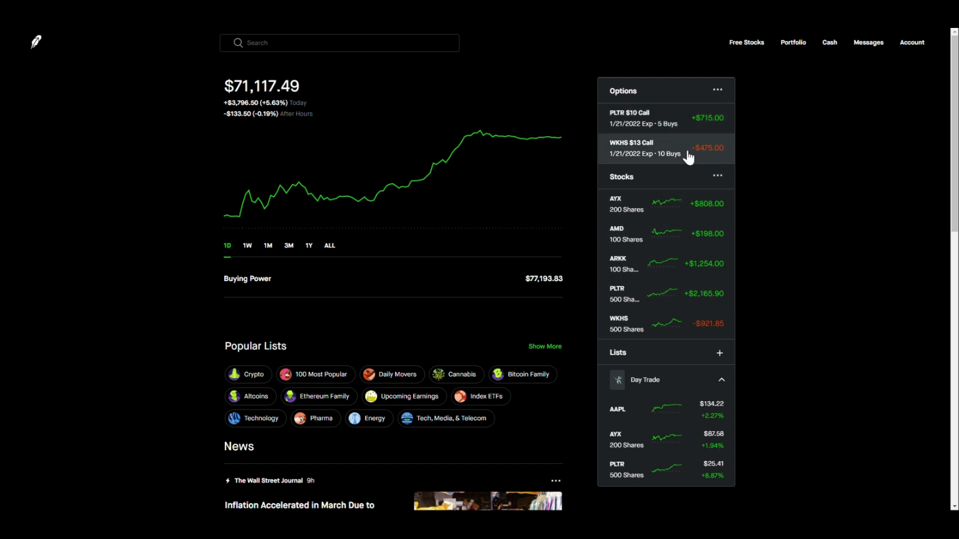
mouse_move(716, 169)
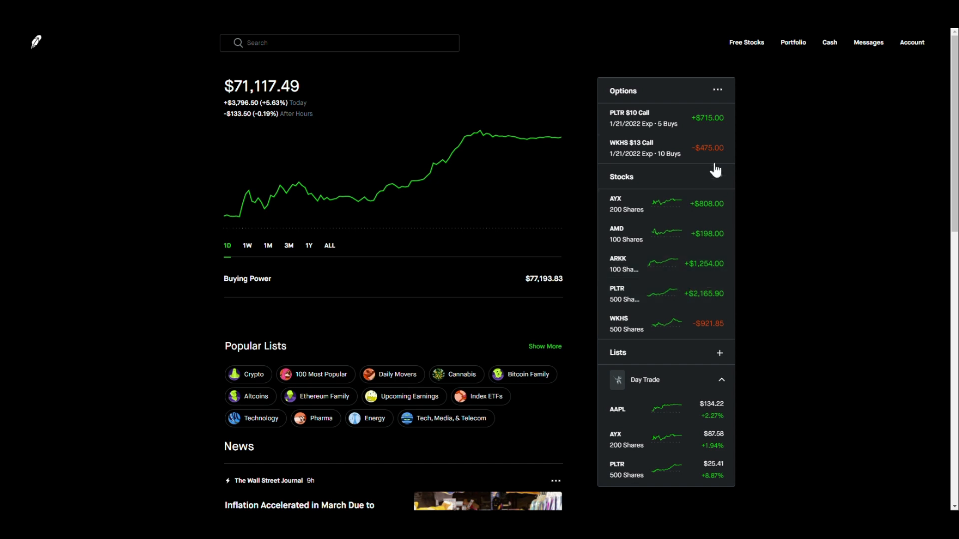
mouse_move(684, 274)
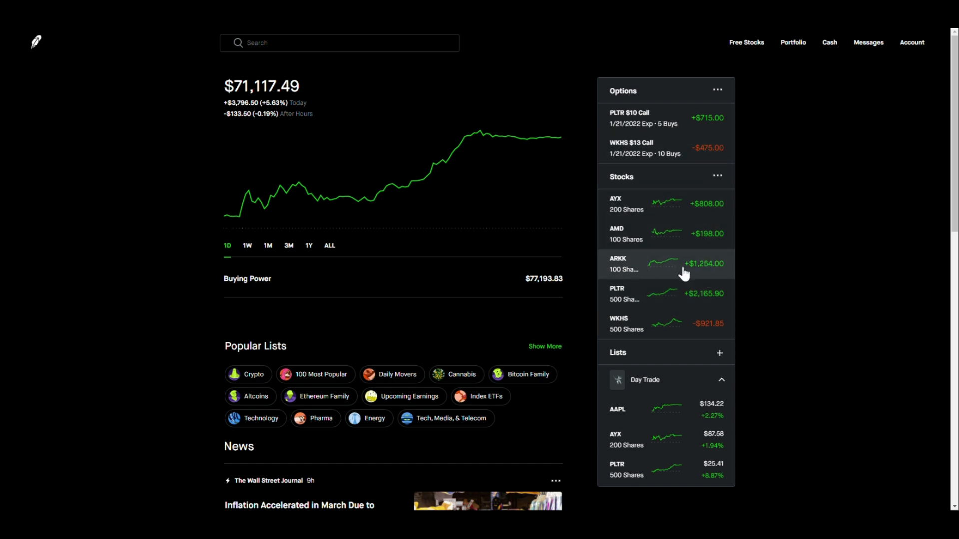
mouse_move(678, 239)
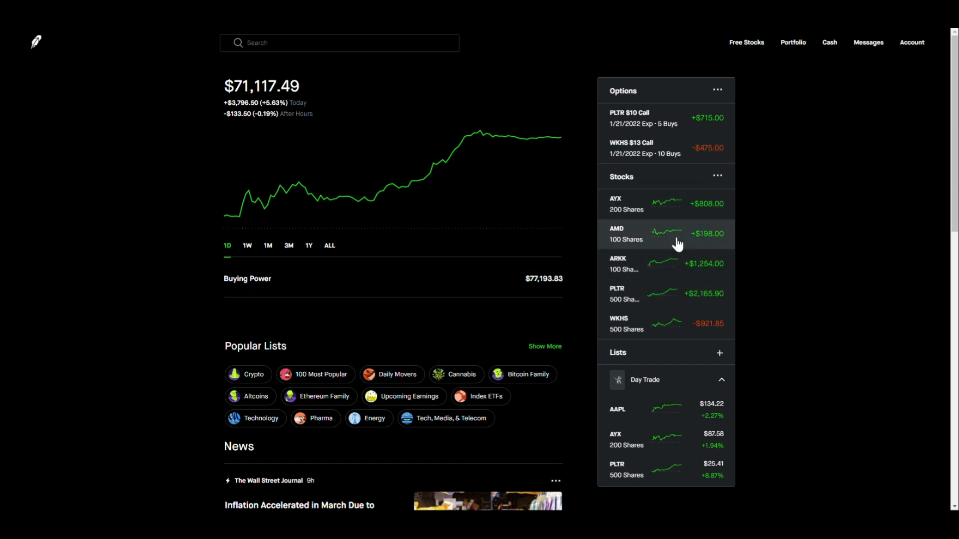
mouse_move(676, 323)
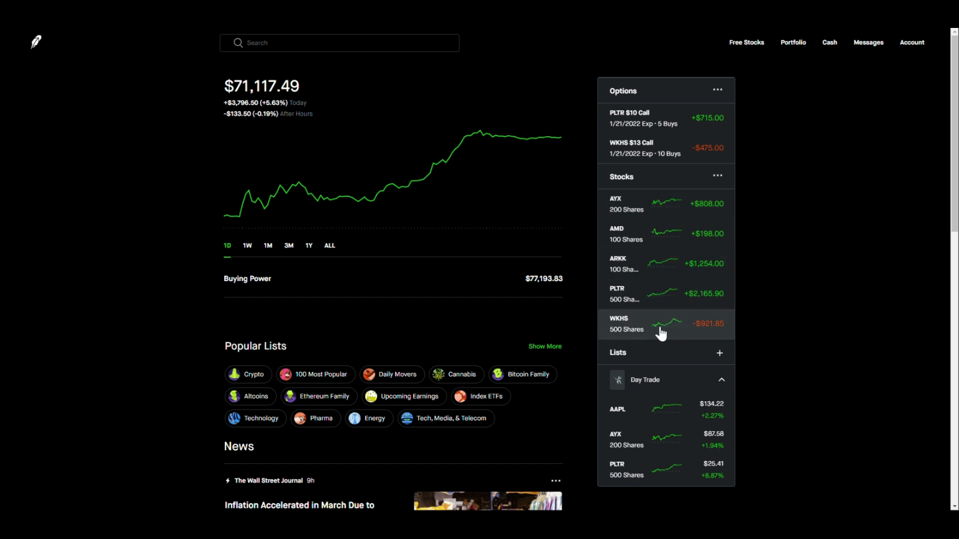
mouse_move(627, 333)
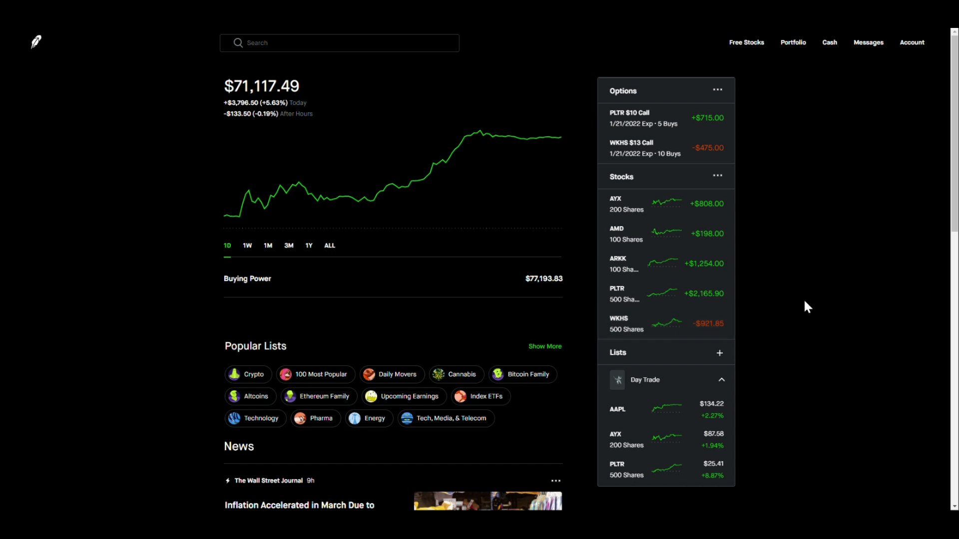
mouse_move(725, 276)
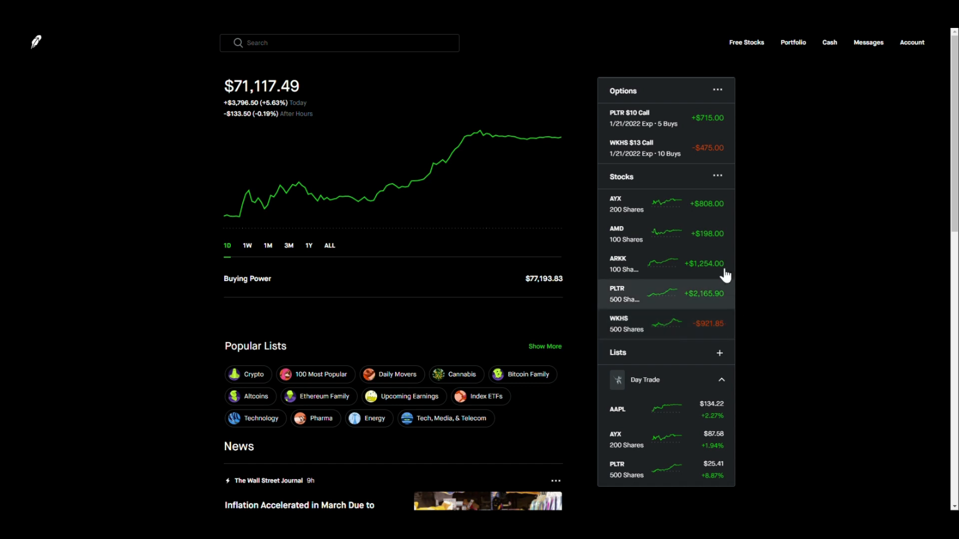
mouse_move(721, 316)
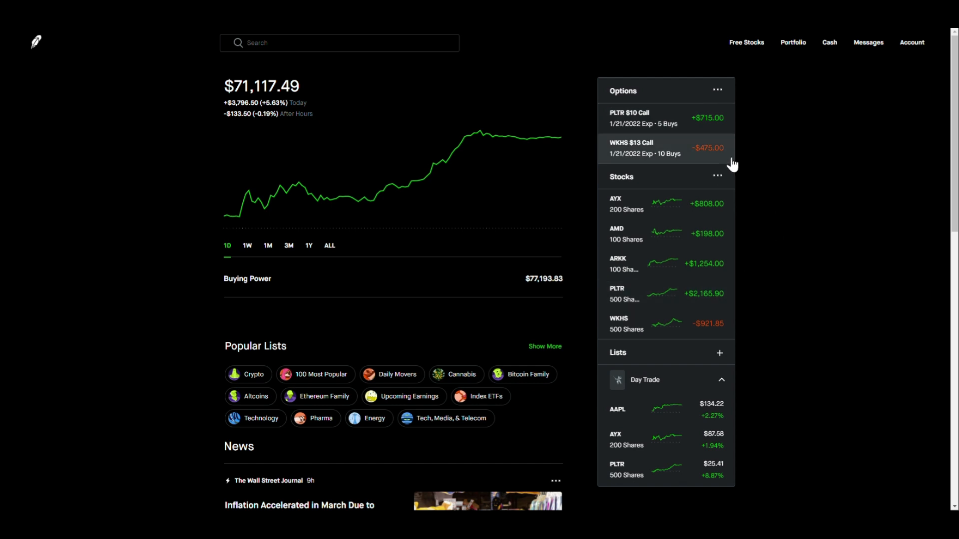
mouse_move(673, 133)
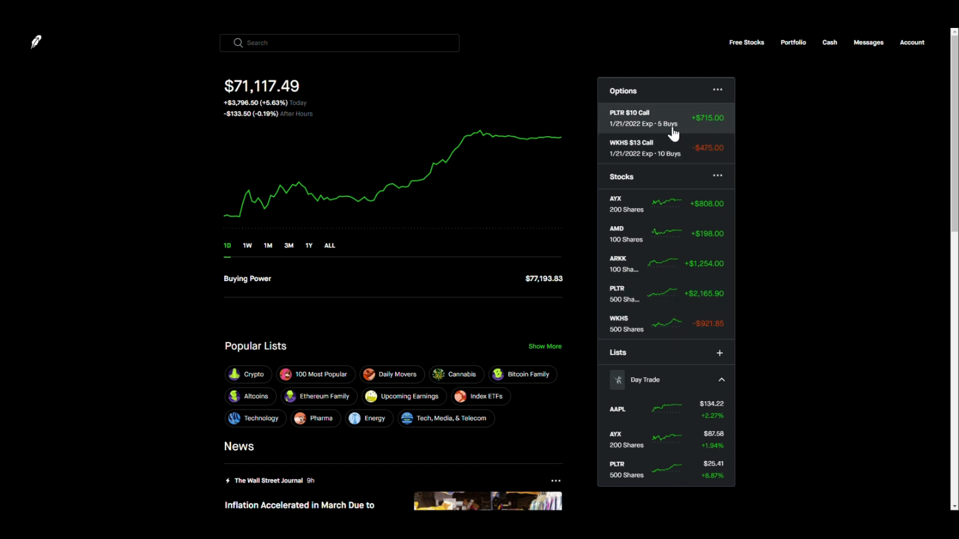
mouse_move(708, 145)
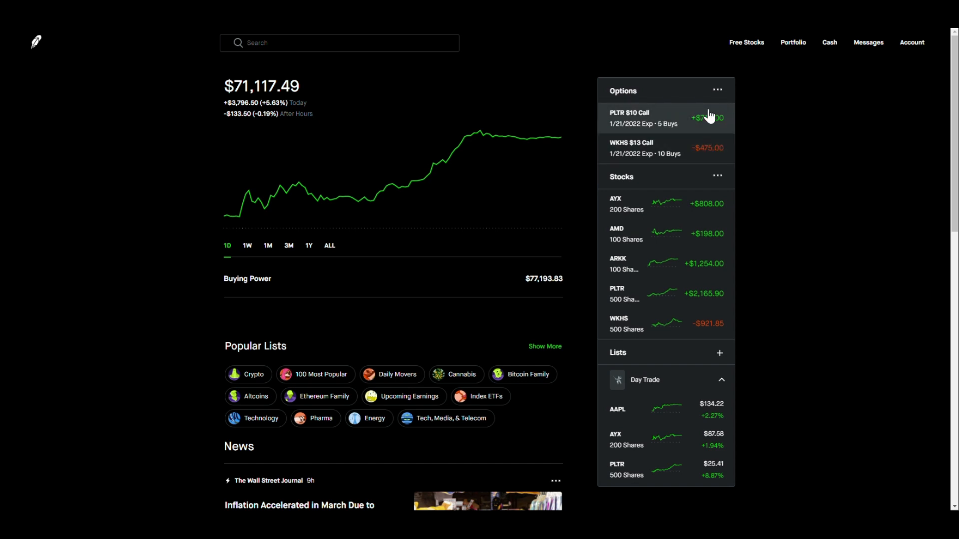
mouse_move(755, 187)
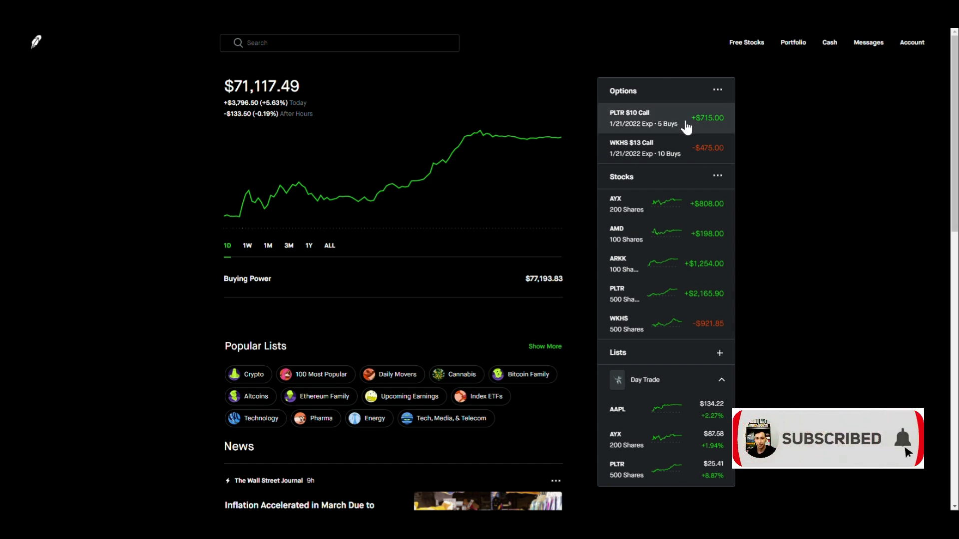
mouse_move(754, 222)
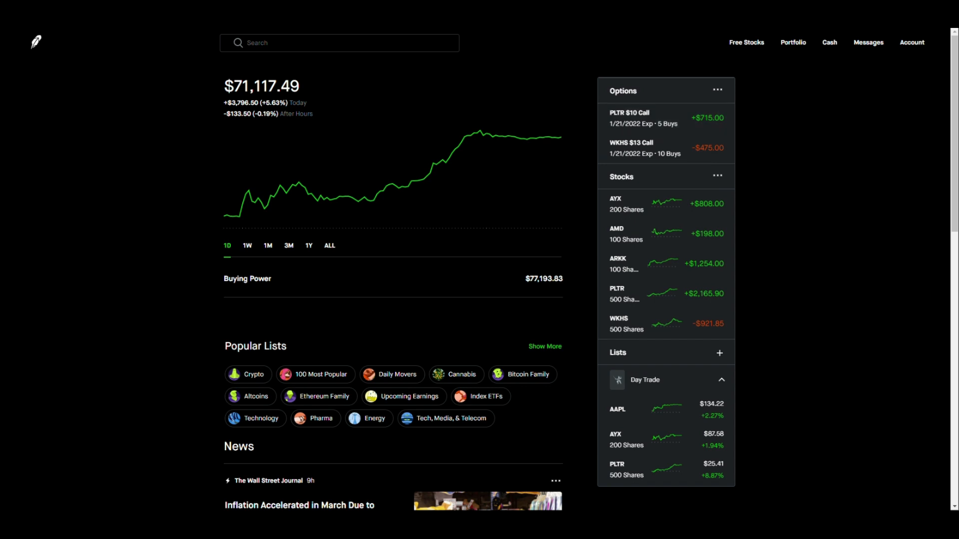
click(627, 117)
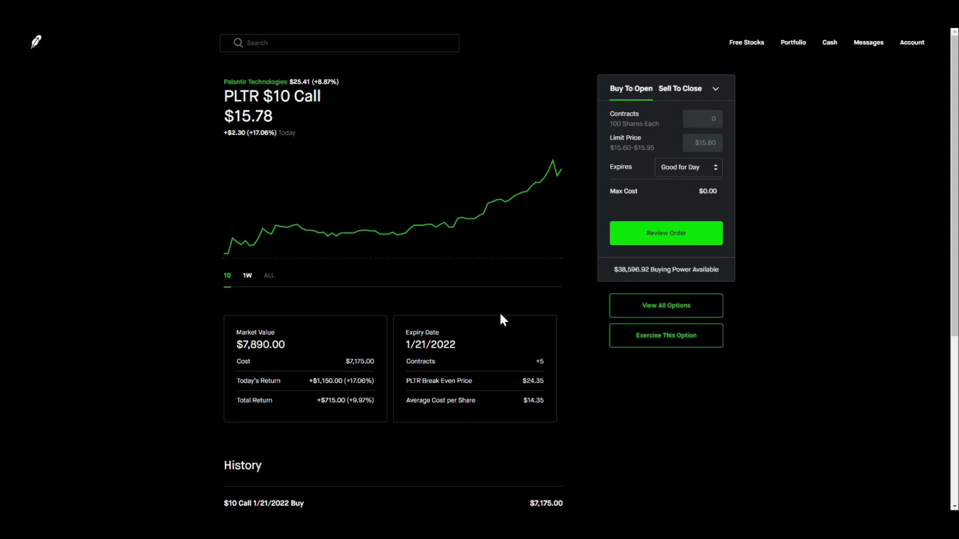
scroll(down, 3)
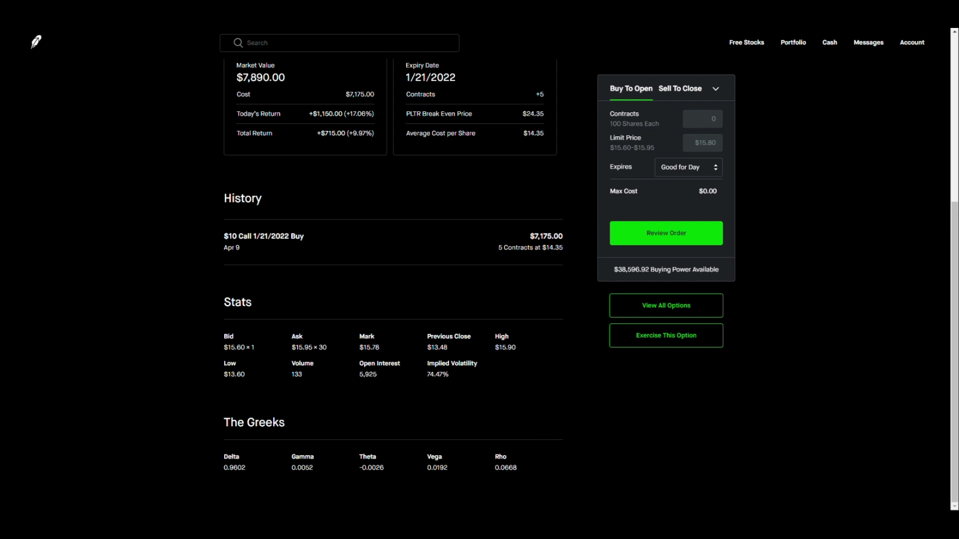
mouse_move(496, 382)
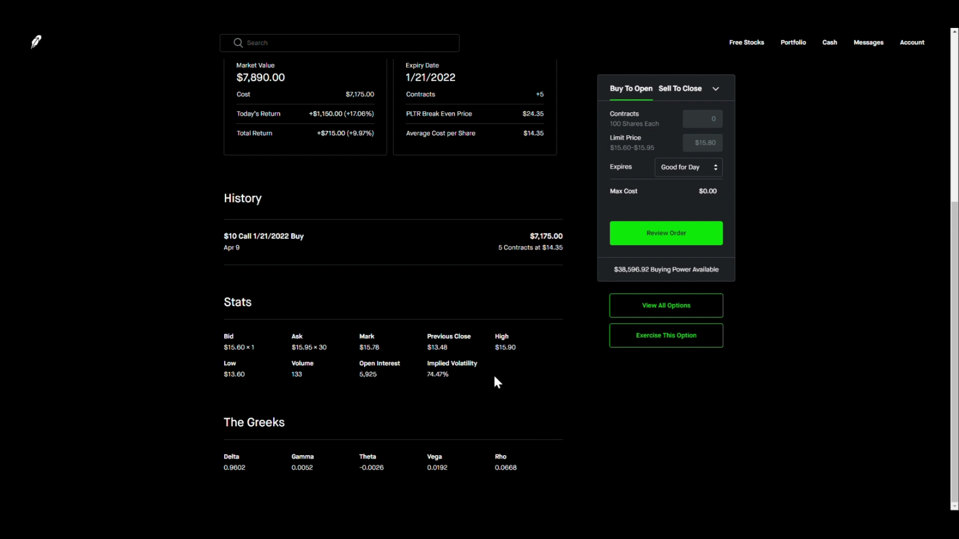
mouse_move(420, 396)
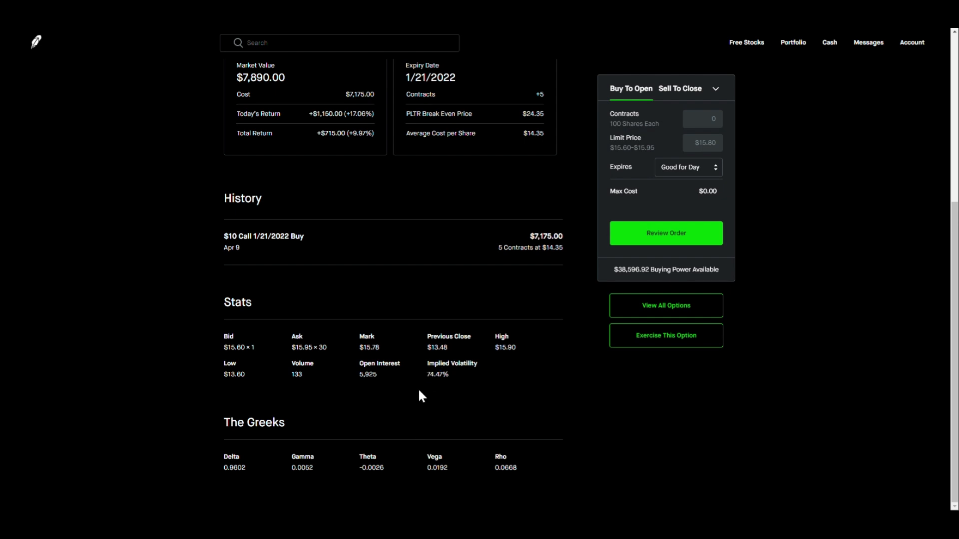
double_click(437, 374)
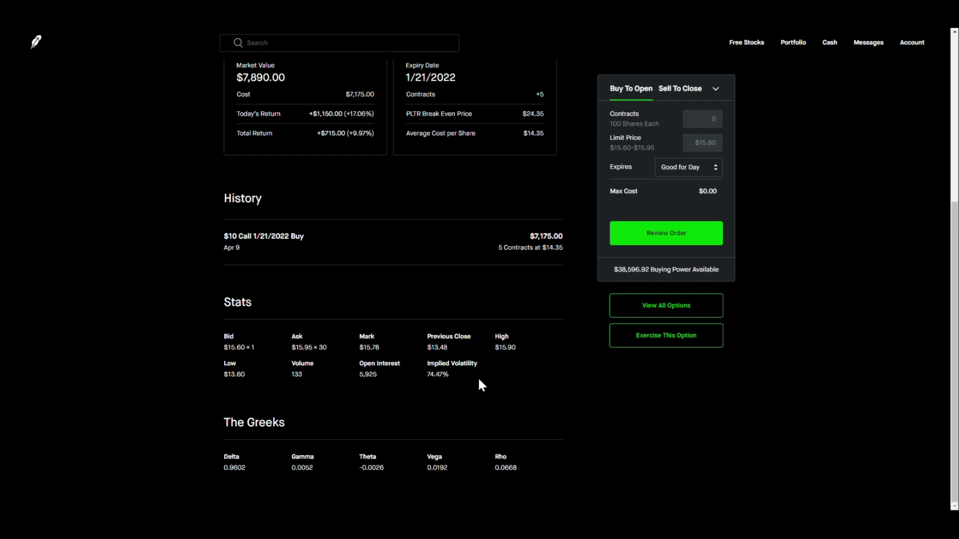
mouse_move(444, 404)
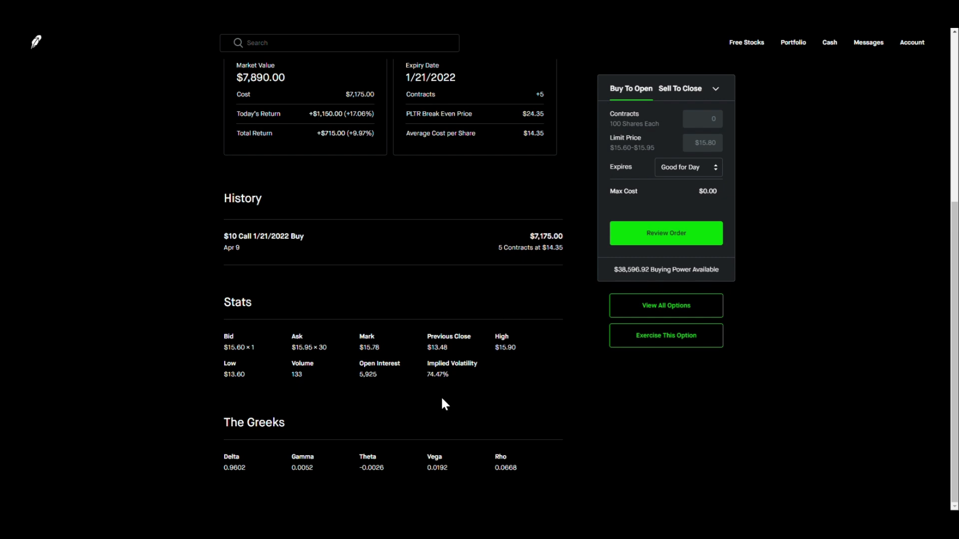
mouse_move(419, 378)
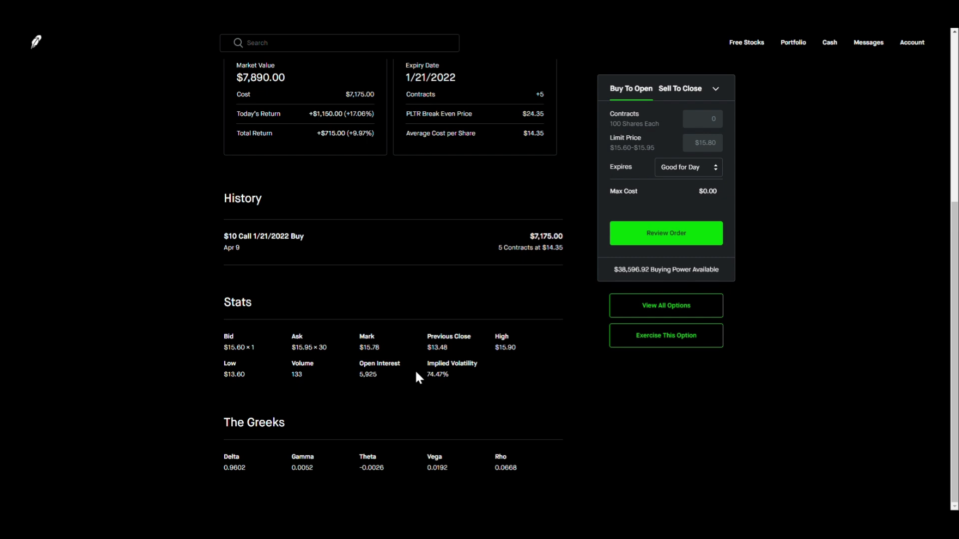
mouse_move(469, 382)
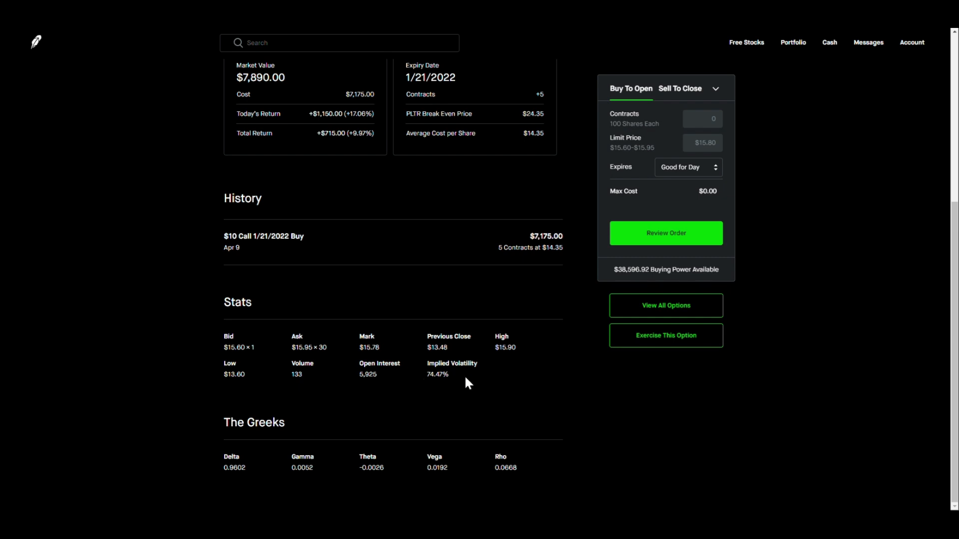
mouse_move(500, 386)
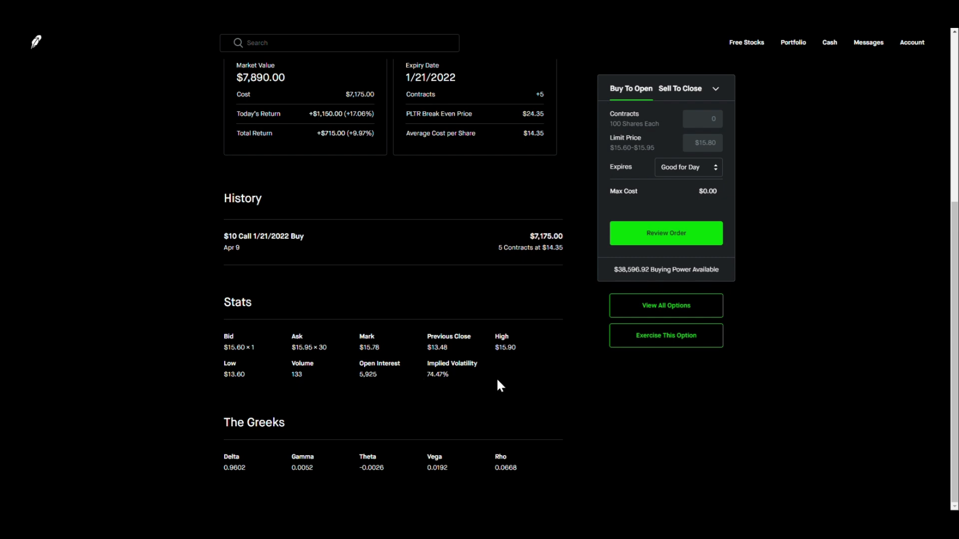
mouse_move(501, 404)
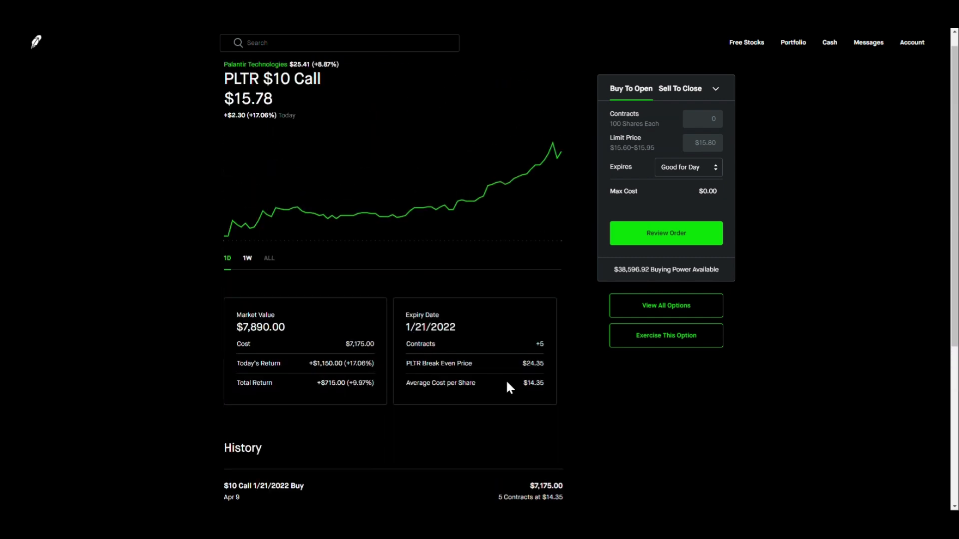
scroll(down, 3)
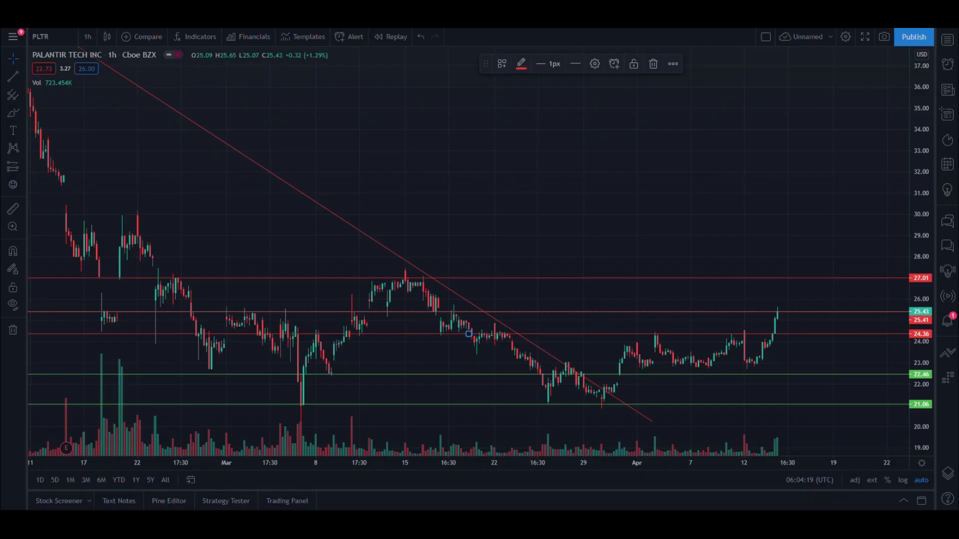
mouse_move(883, 376)
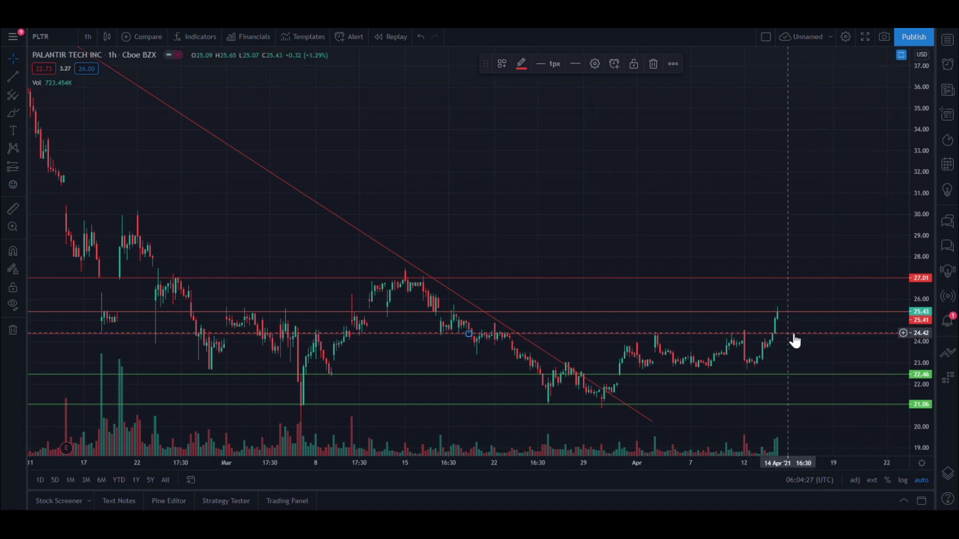
mouse_move(779, 334)
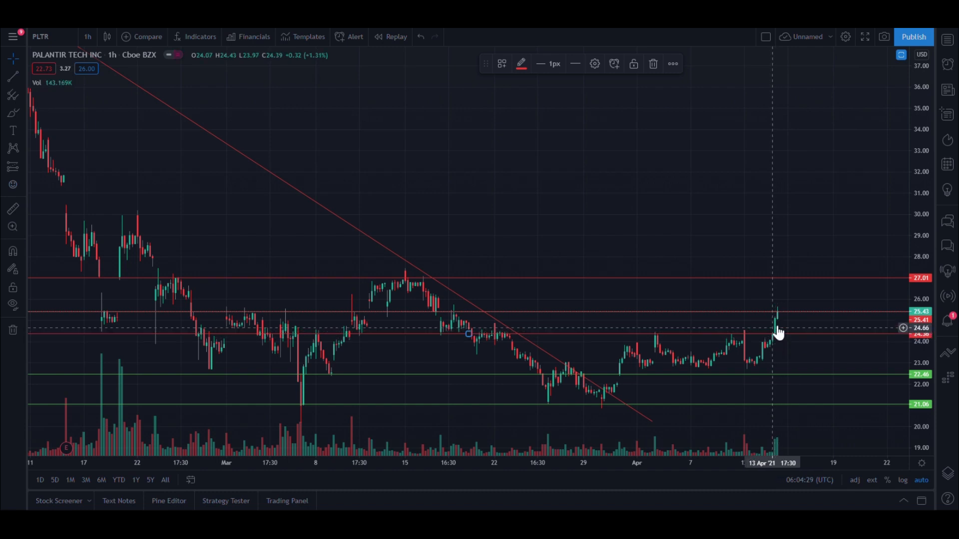
mouse_move(839, 341)
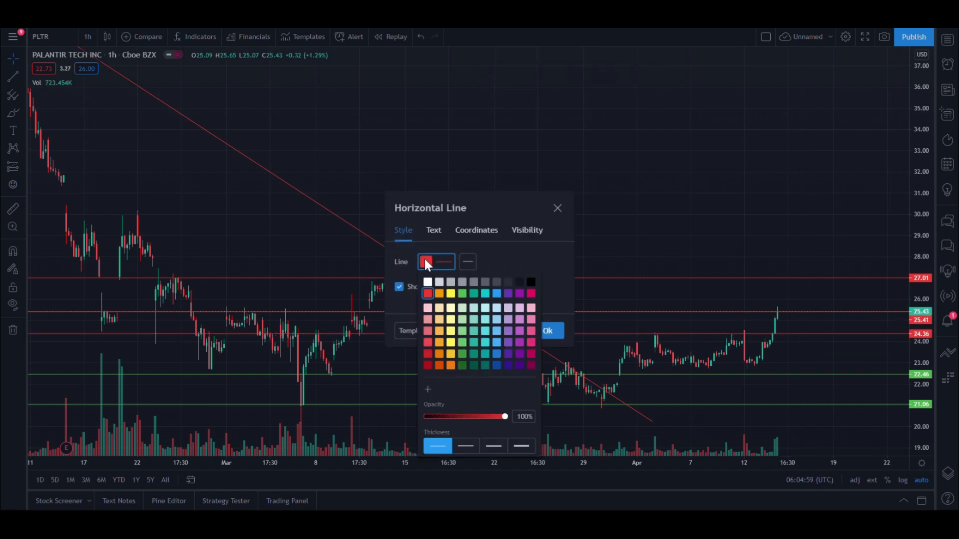
Step: Change the 24.36 horizontal line's colour from red to green
click(461, 294)
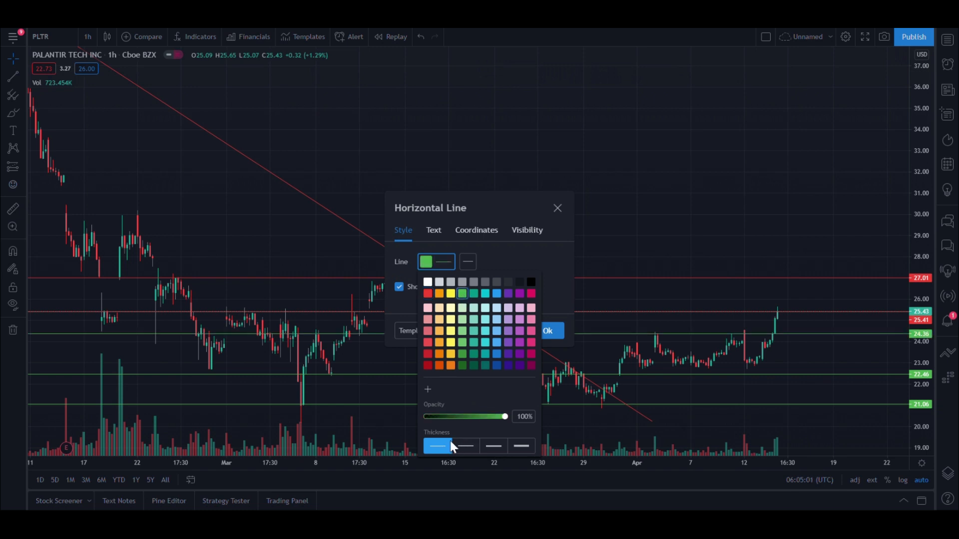
click(557, 208)
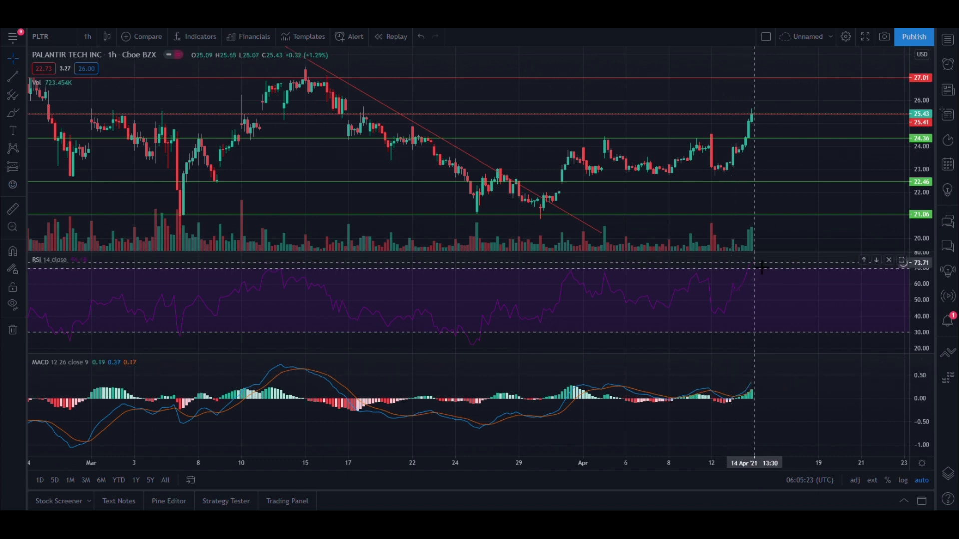
mouse_move(767, 270)
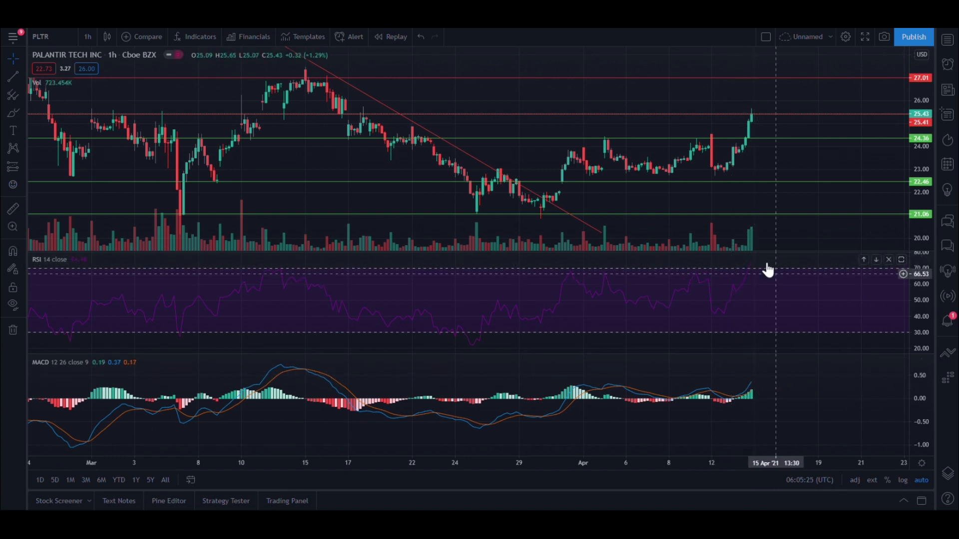
mouse_move(765, 270)
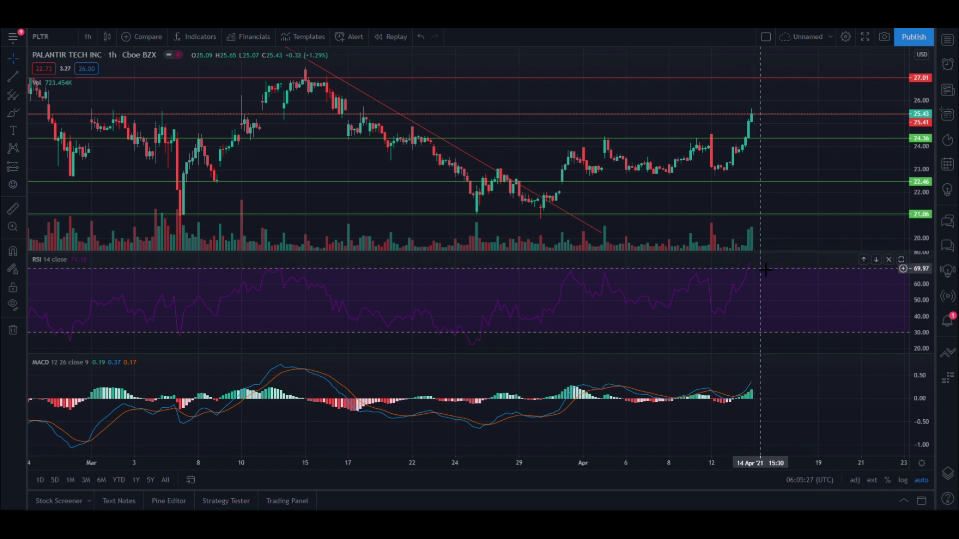
mouse_move(733, 314)
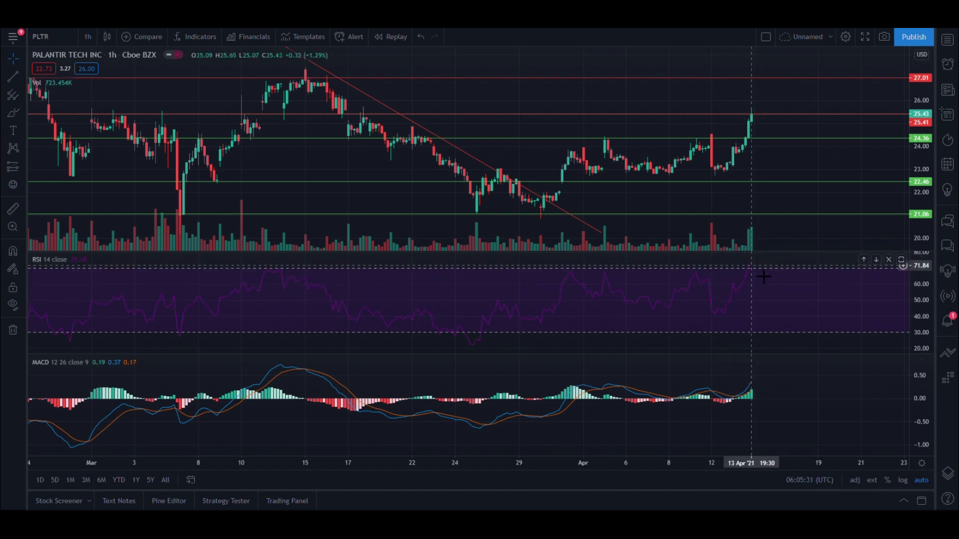
mouse_move(758, 276)
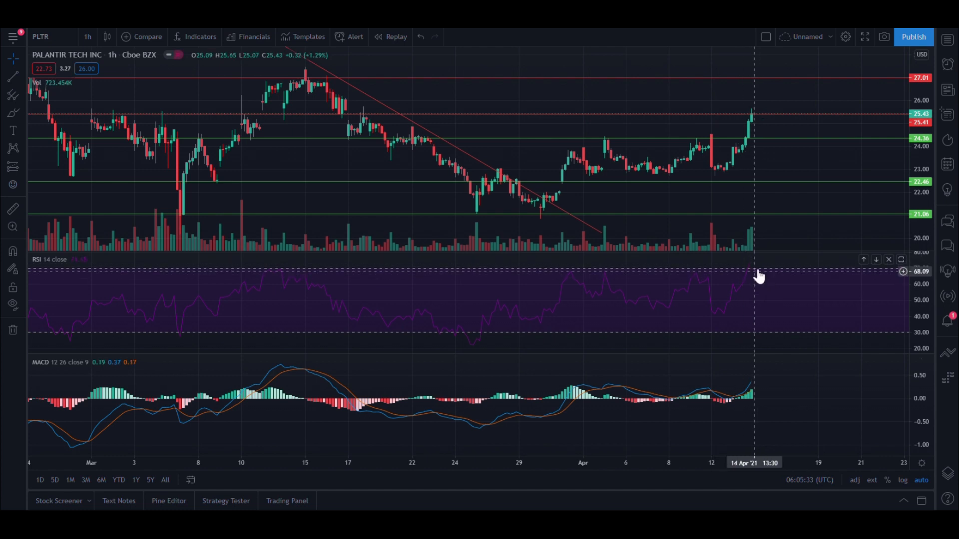
mouse_move(436, 362)
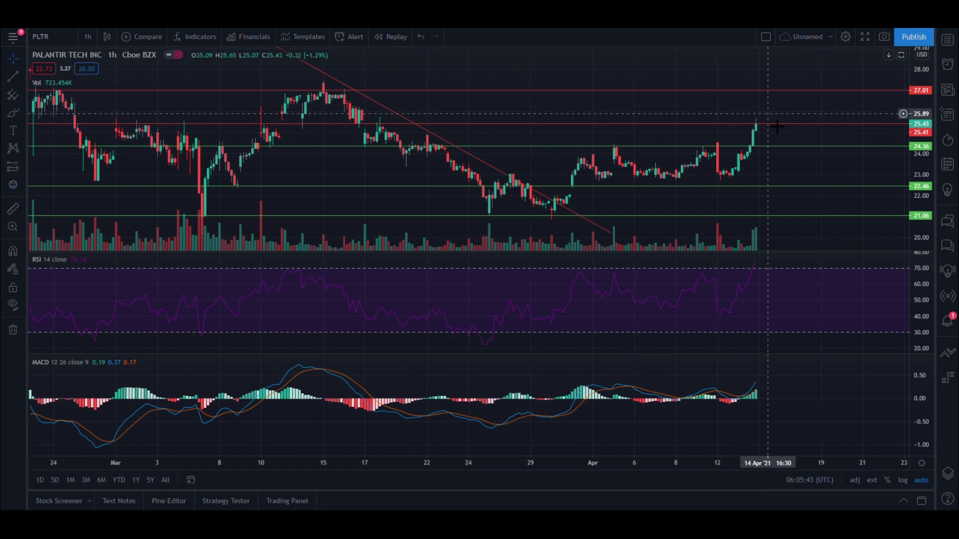
mouse_move(761, 110)
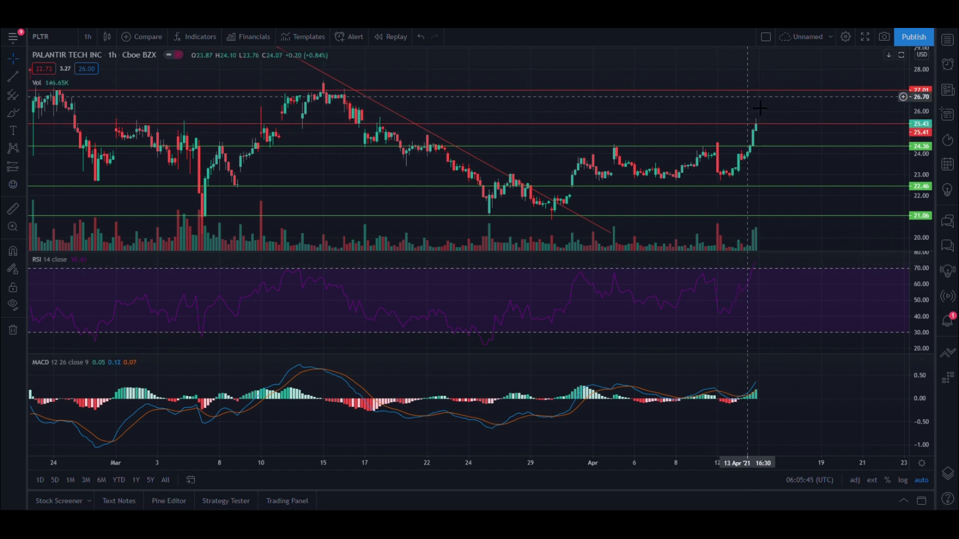
mouse_move(773, 183)
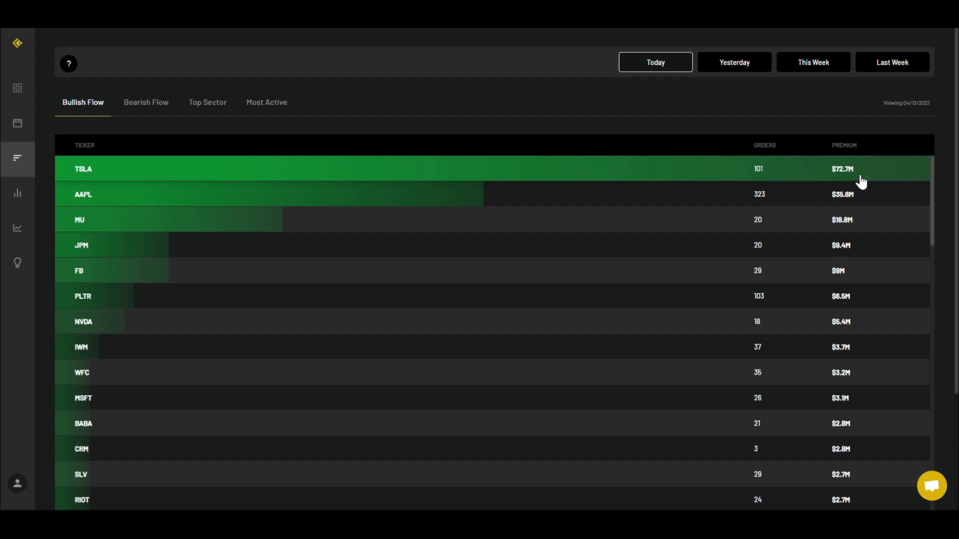
mouse_move(133, 195)
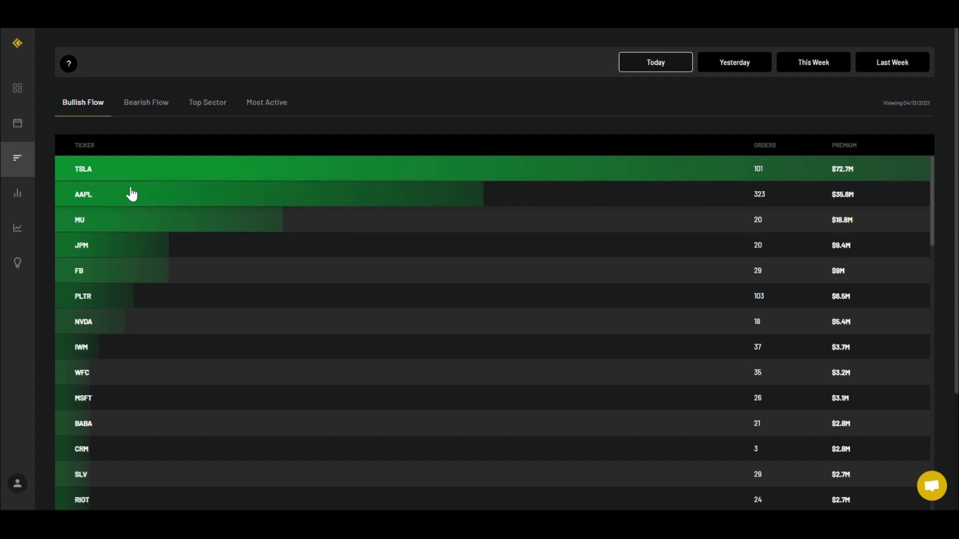
mouse_move(96, 212)
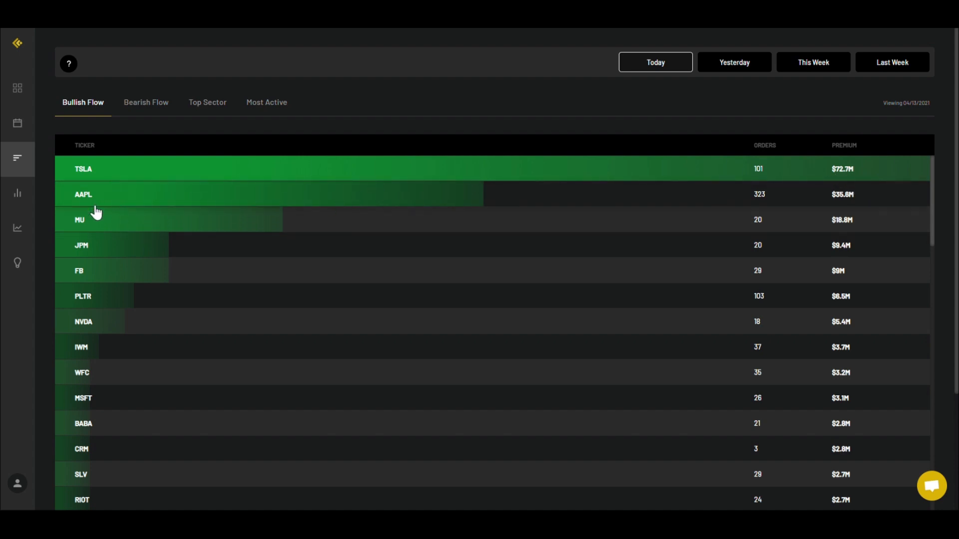
mouse_move(95, 300)
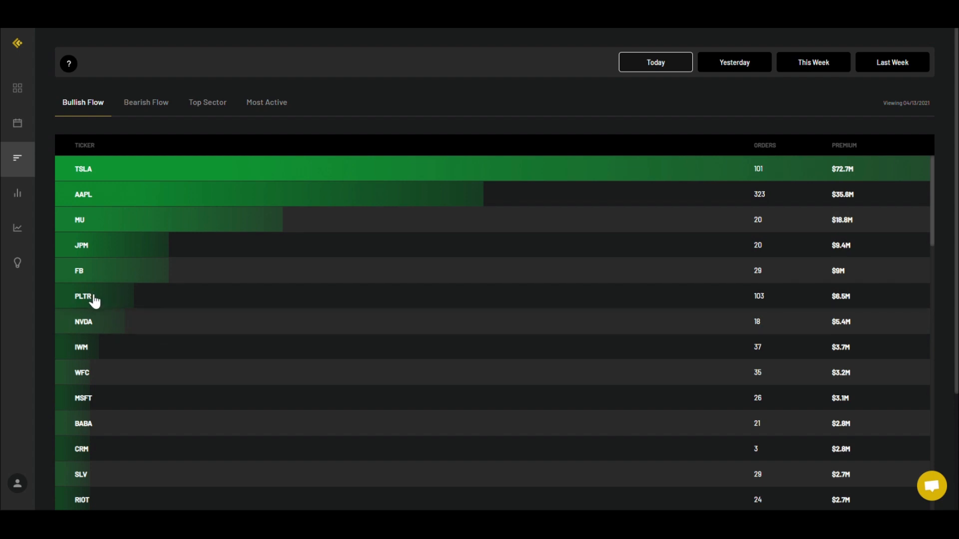
mouse_move(793, 295)
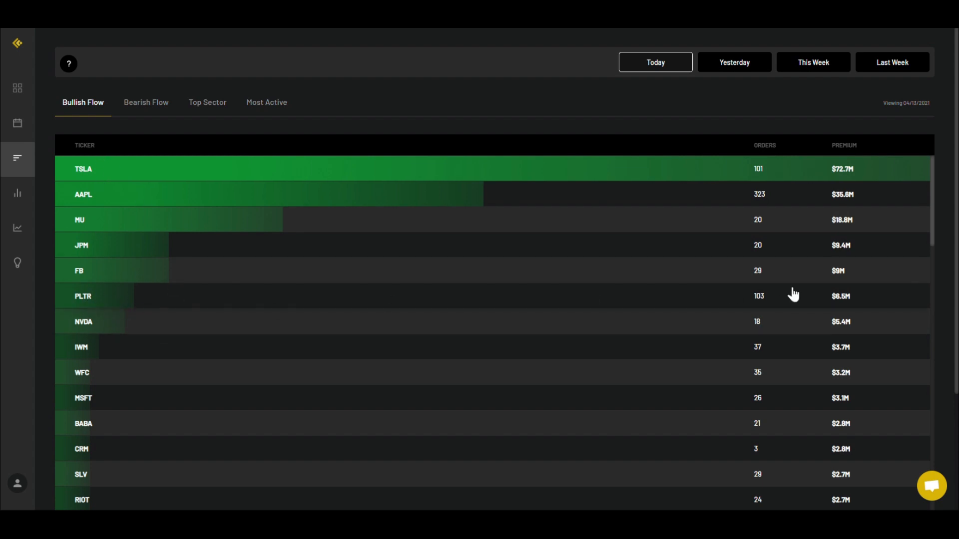
mouse_move(766, 310)
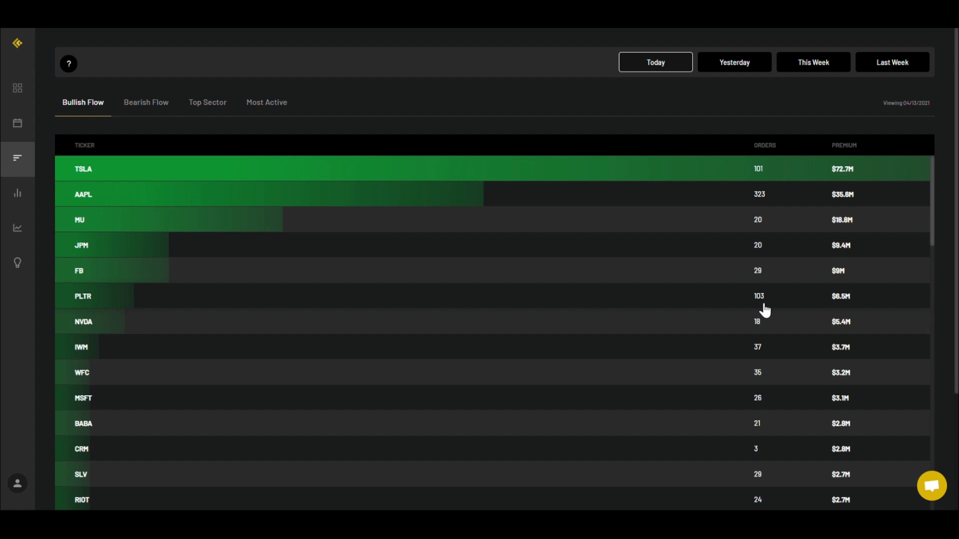
mouse_move(850, 309)
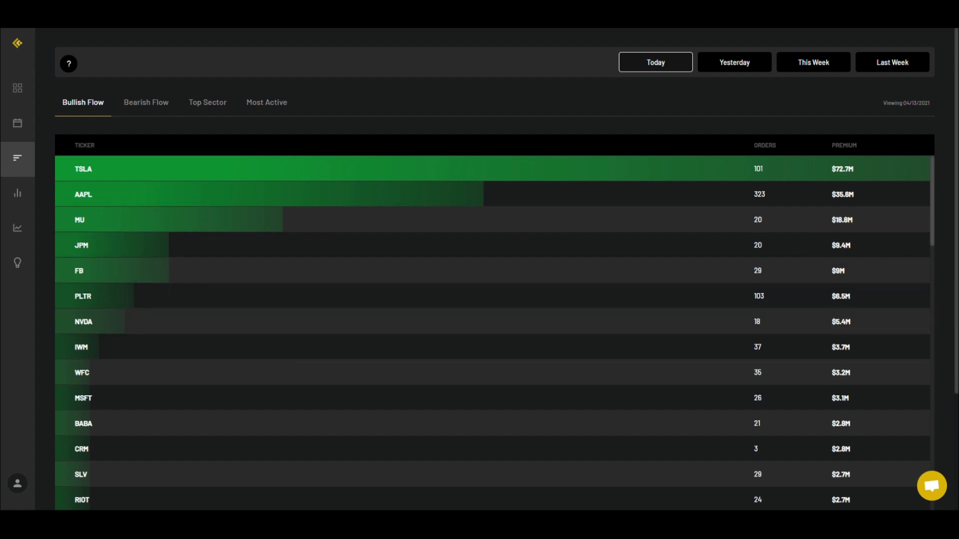
Step: Sort the PLTR orders by PREM descending, led by the $276K call sweep
click(83, 296)
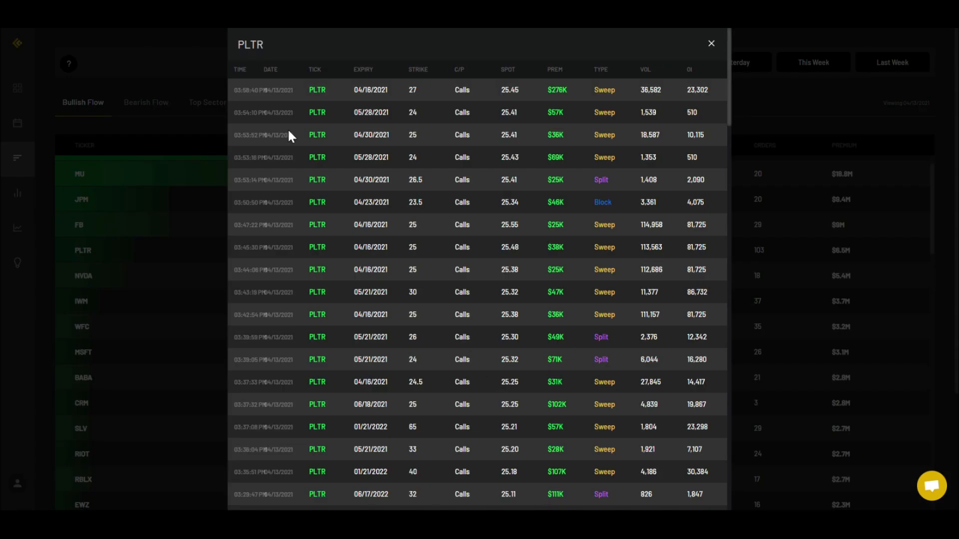
mouse_move(471, 93)
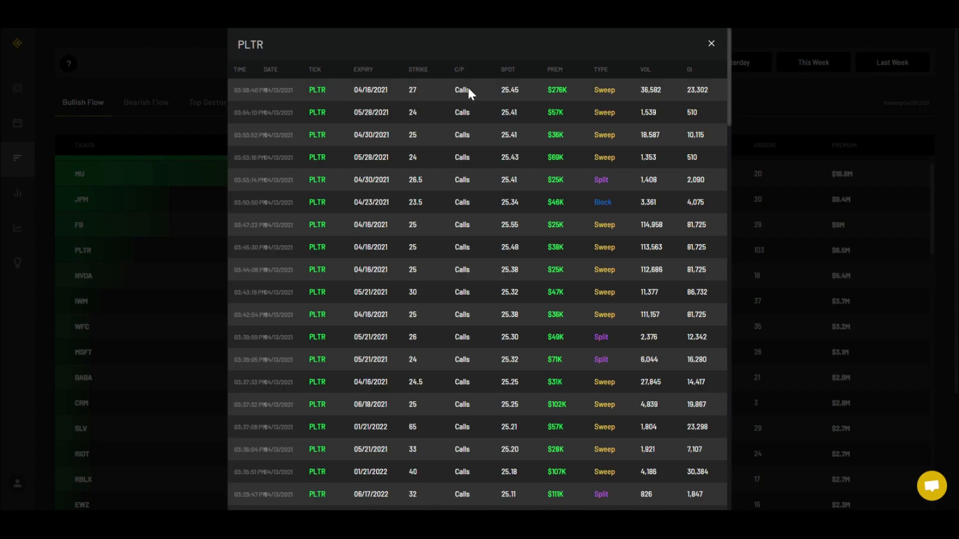
mouse_move(370, 95)
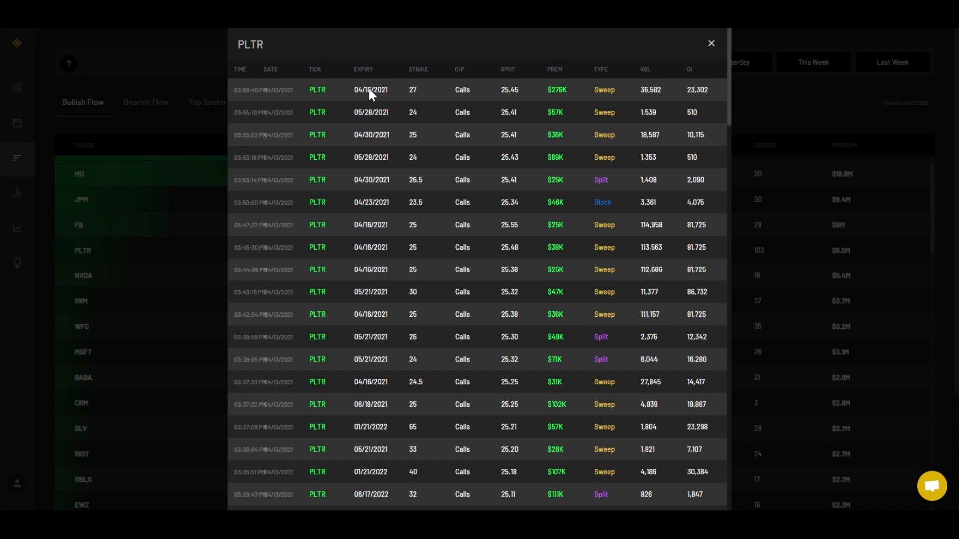
mouse_move(420, 90)
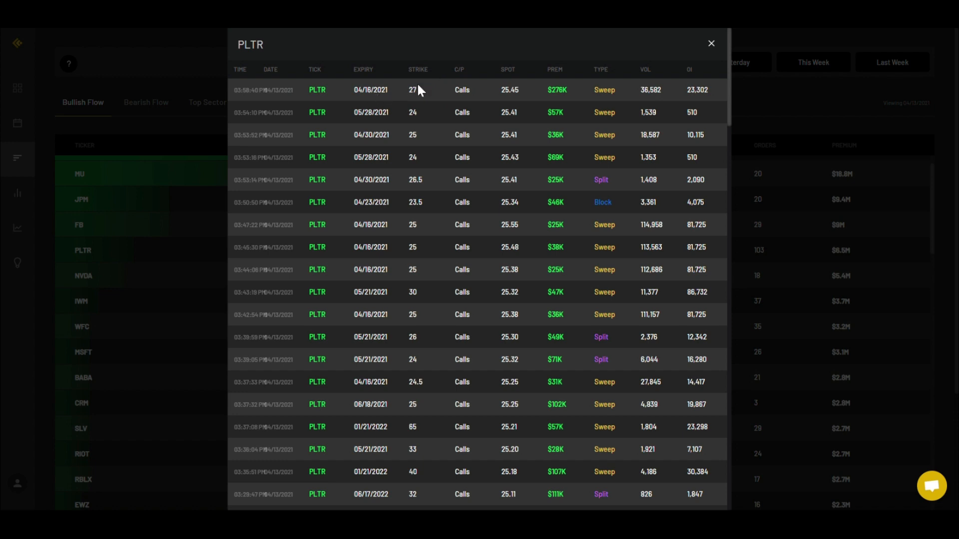
mouse_move(561, 100)
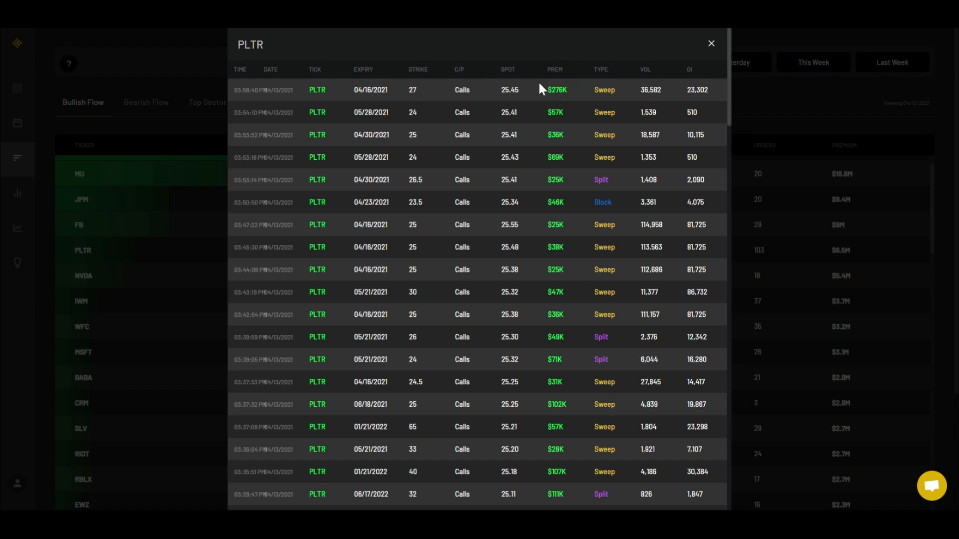
mouse_move(456, 108)
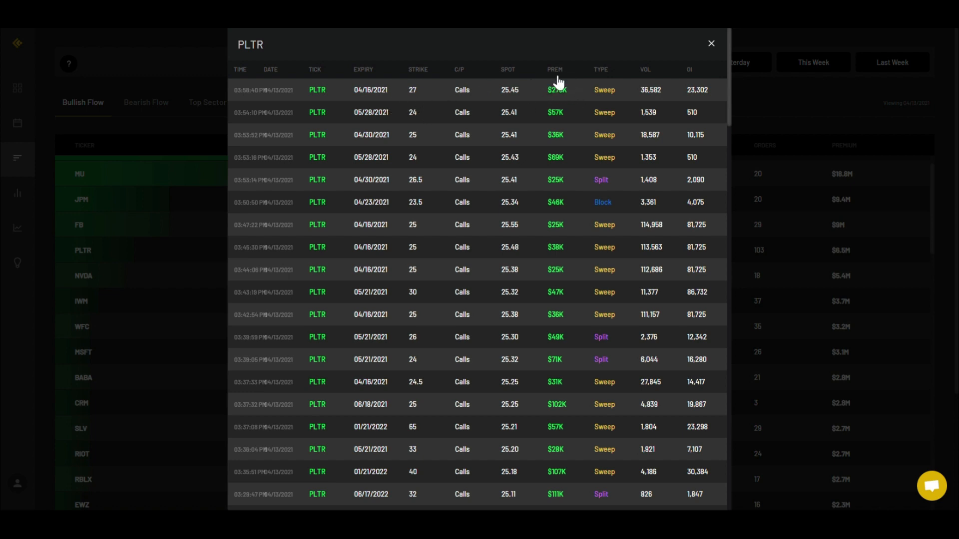
click(554, 69)
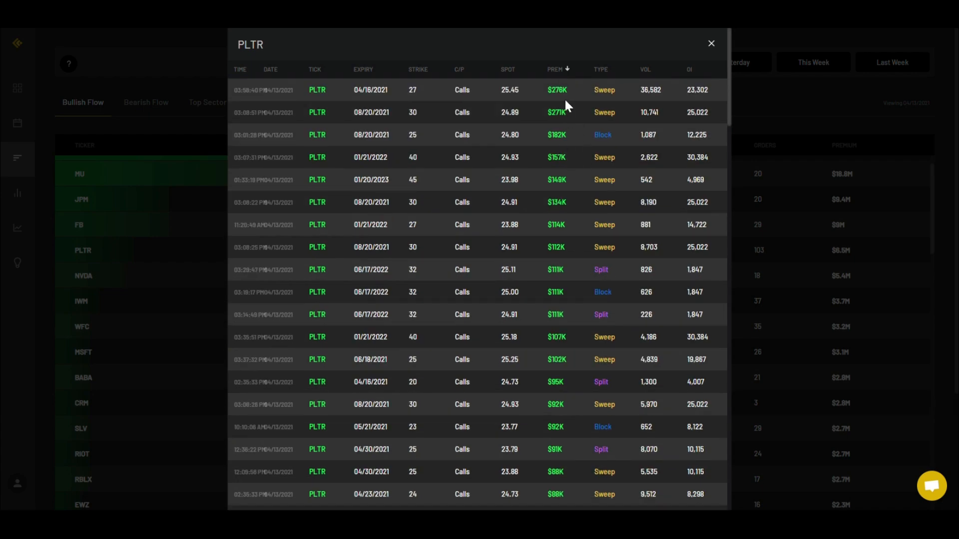
mouse_move(552, 121)
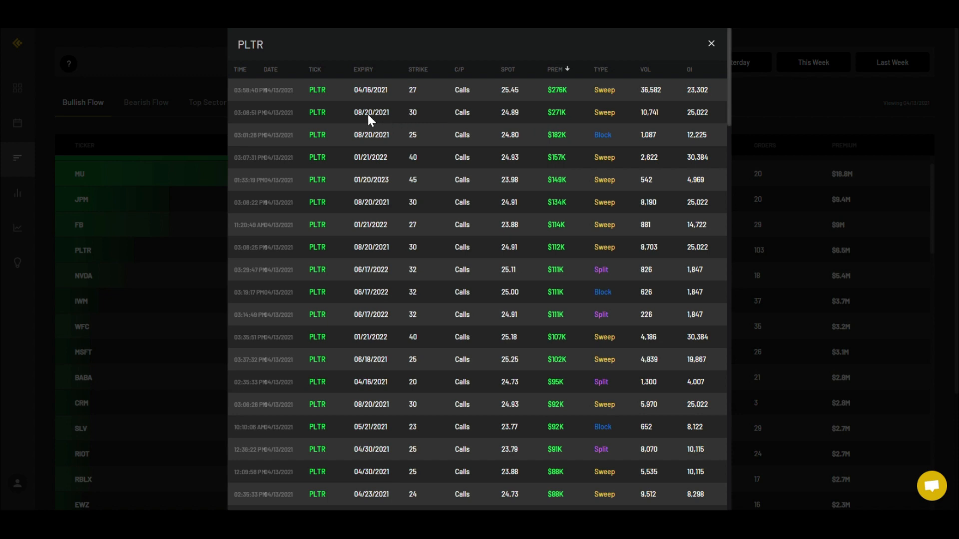
mouse_move(366, 147)
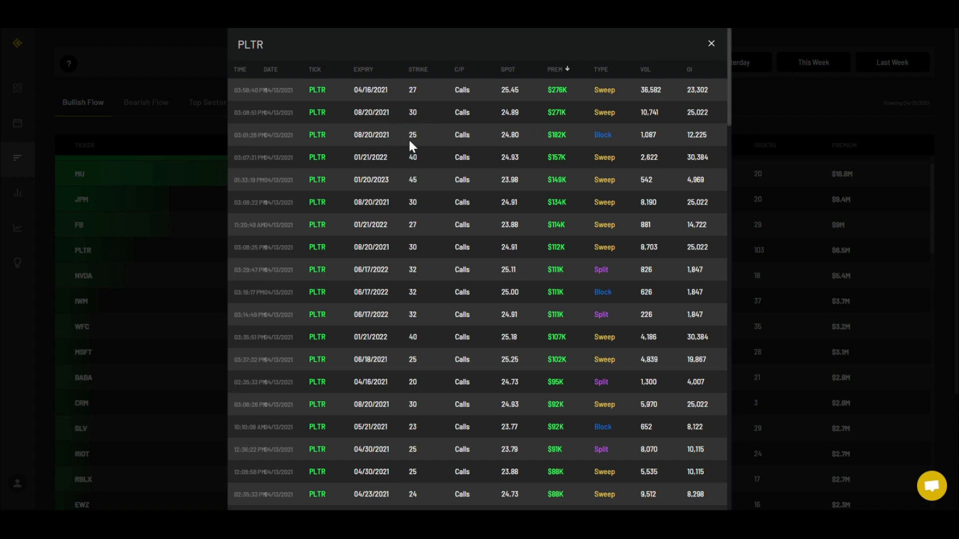
mouse_move(395, 271)
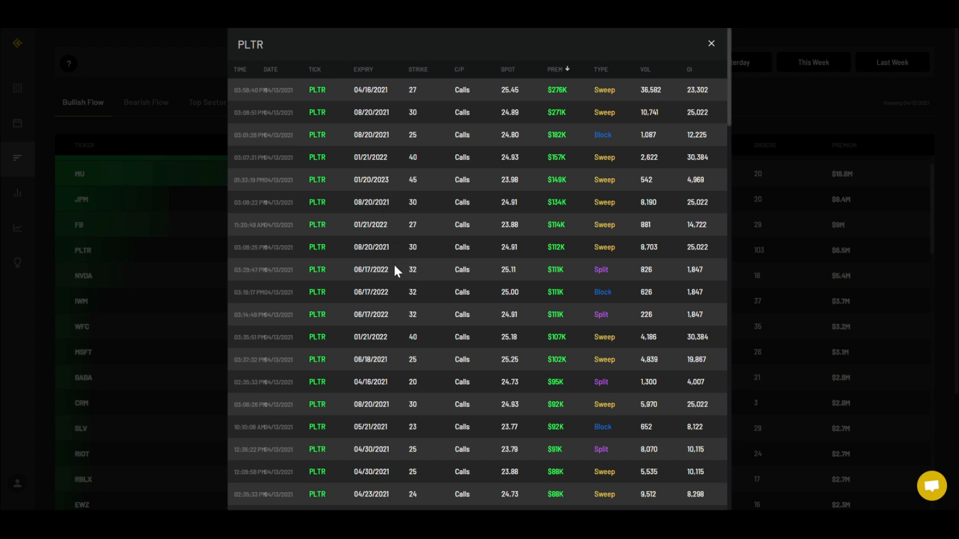
mouse_move(365, 210)
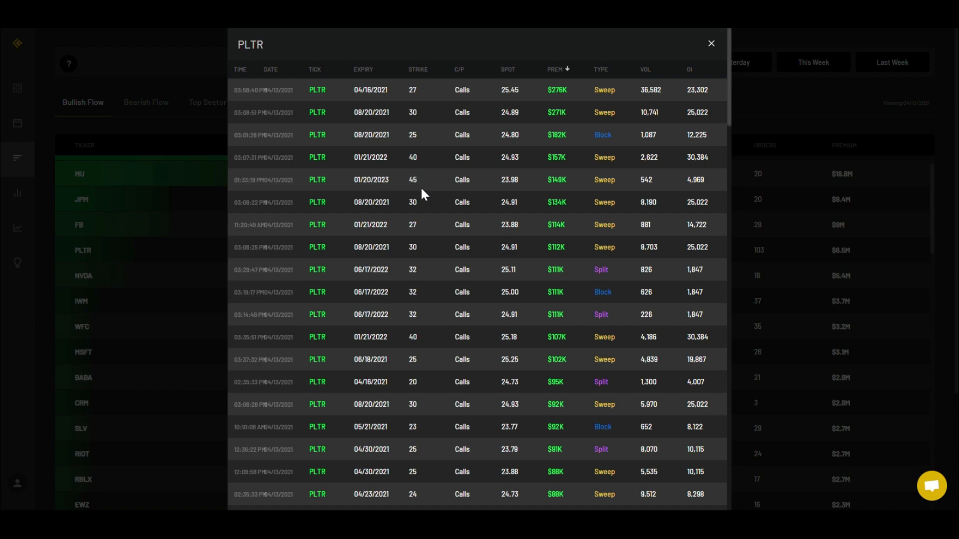
Step: Scroll the PLTR orders sorted by nearest expiry, showing 04/16/2021 $25 call sweeps
scroll(down, 3)
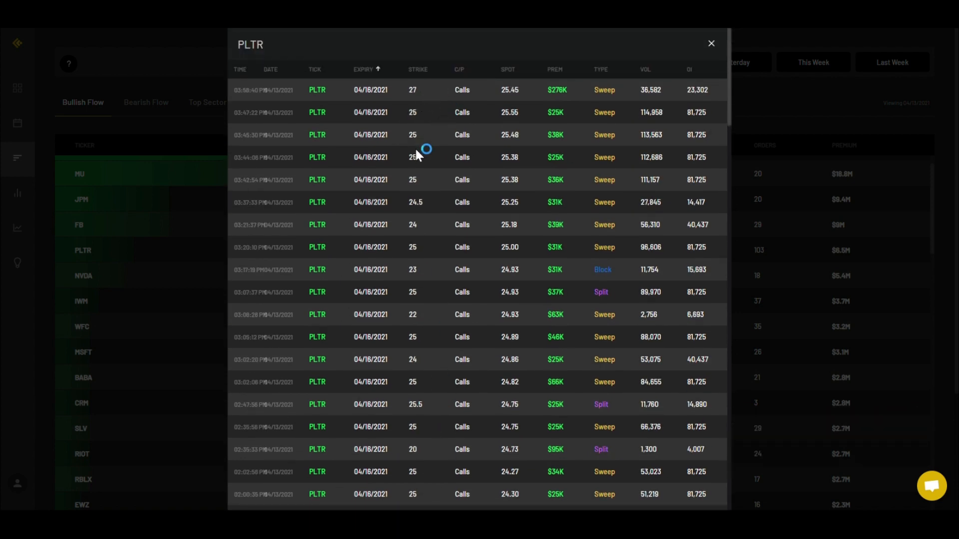
mouse_move(450, 365)
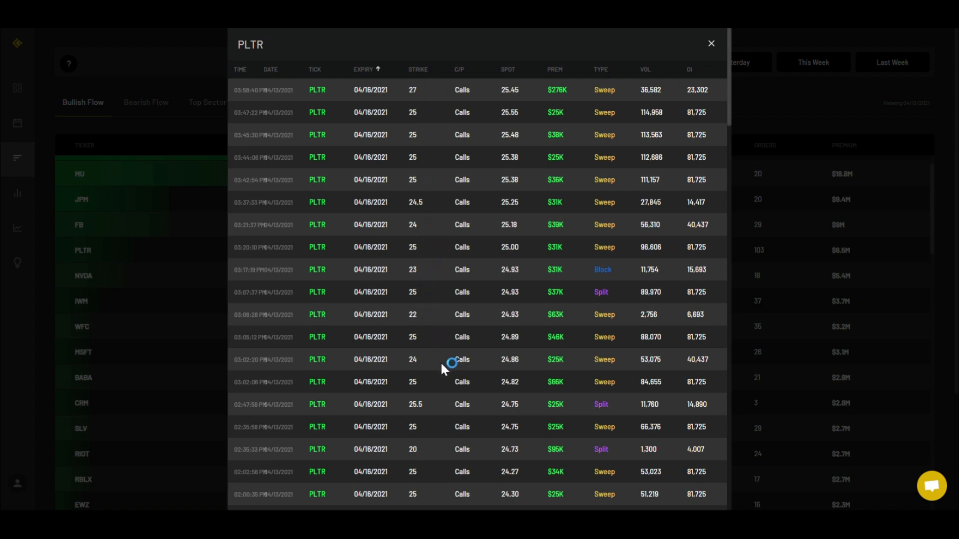
scroll(down, 3)
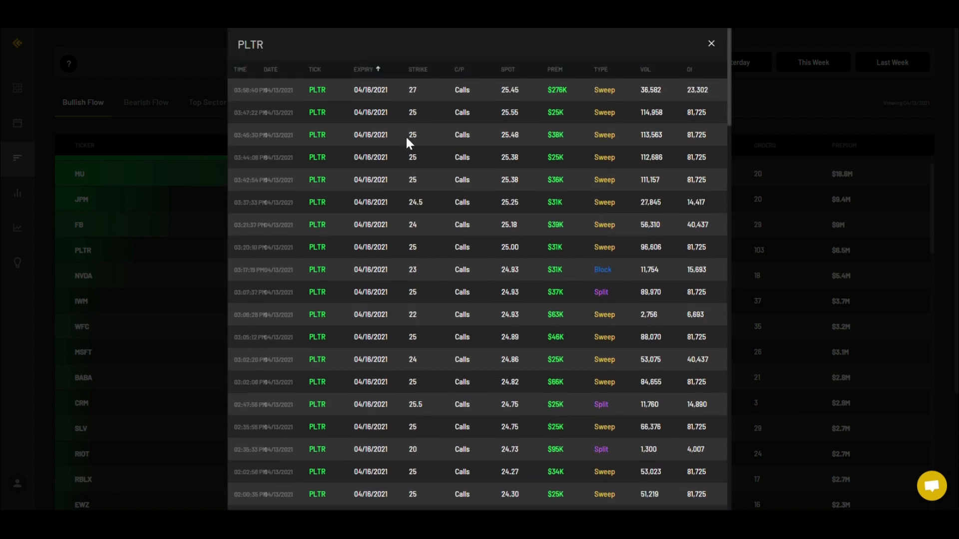
mouse_move(606, 226)
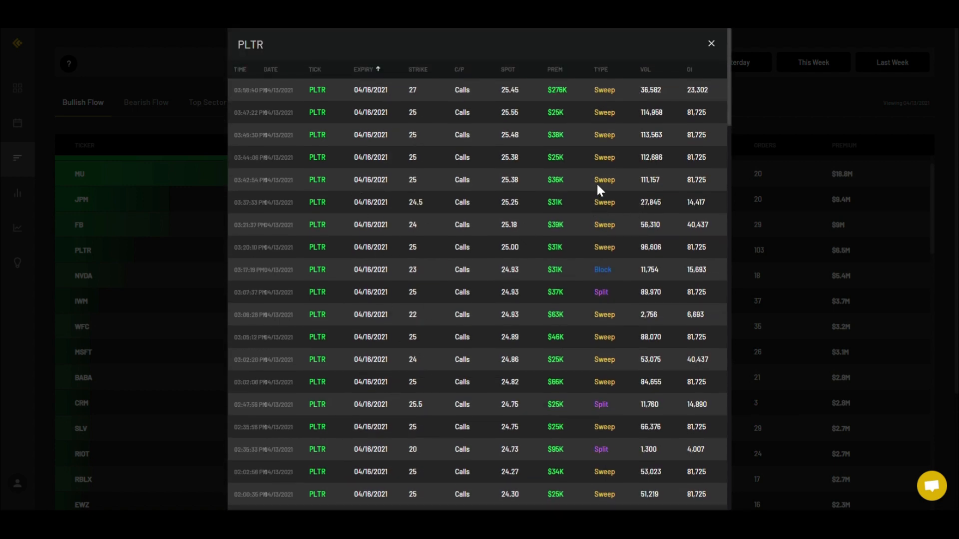
mouse_move(597, 161)
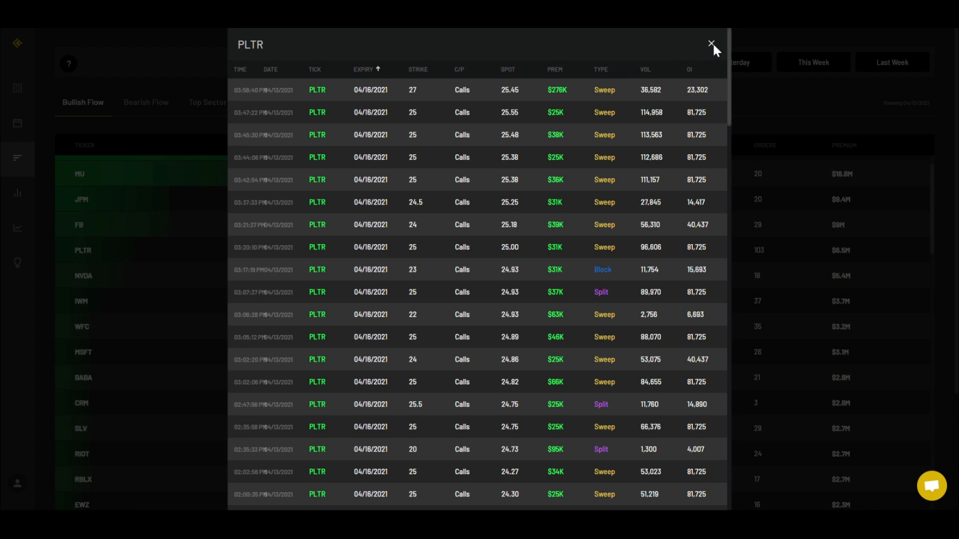
Step: Close the PLTR popup to return to the bullish flow ranking led by TSLA
click(711, 44)
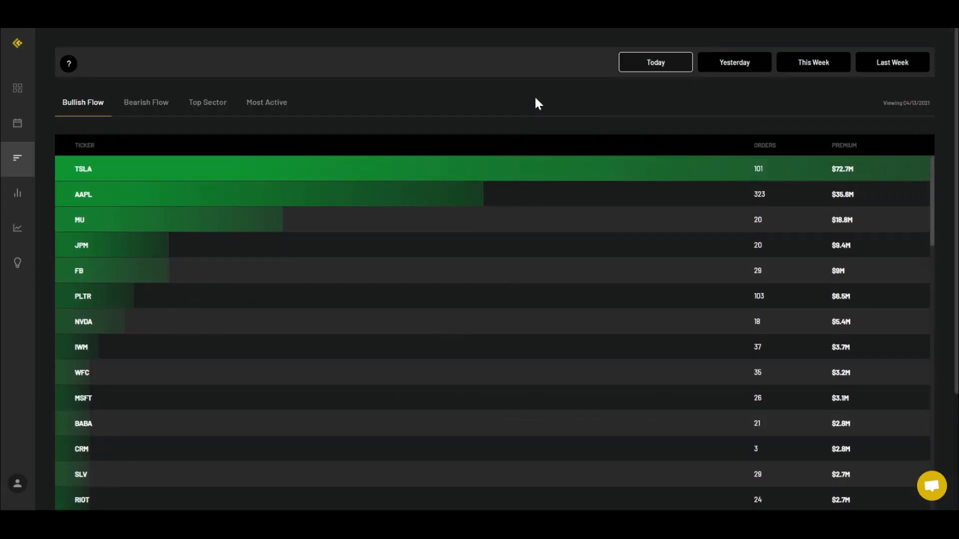
mouse_move(202, 373)
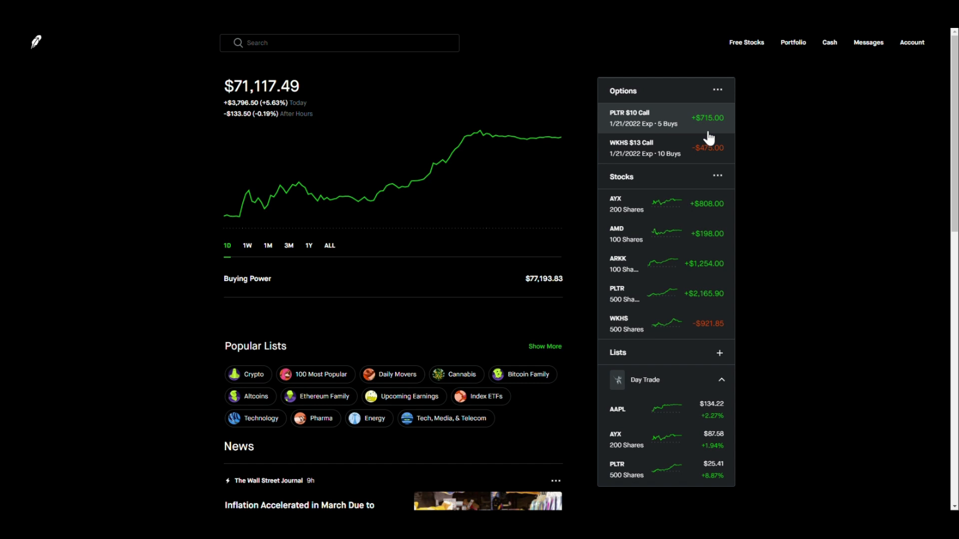
mouse_move(785, 310)
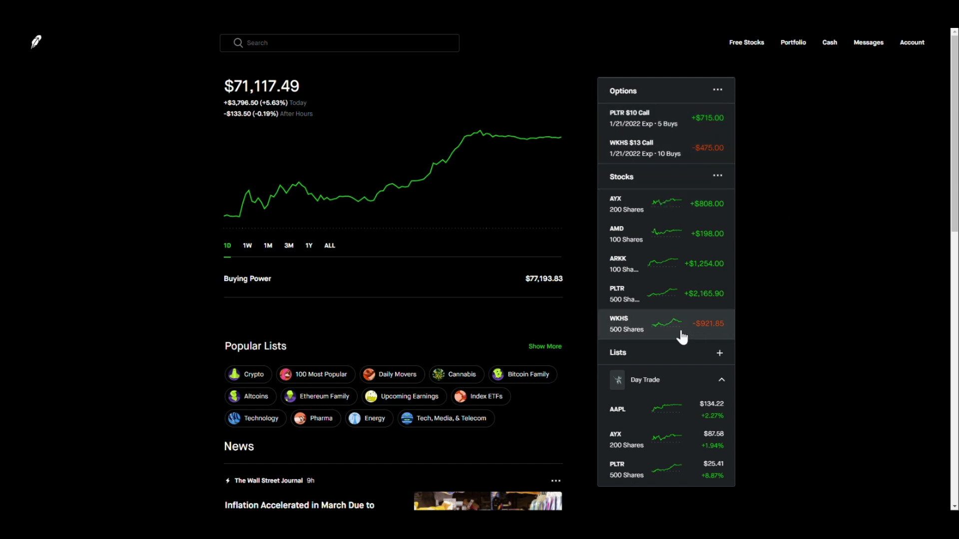
mouse_move(673, 150)
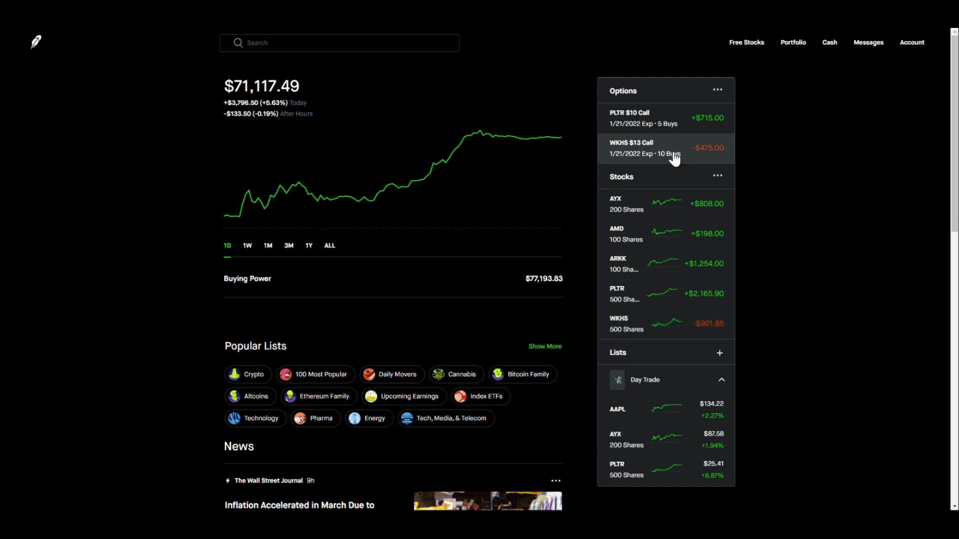
mouse_move(684, 153)
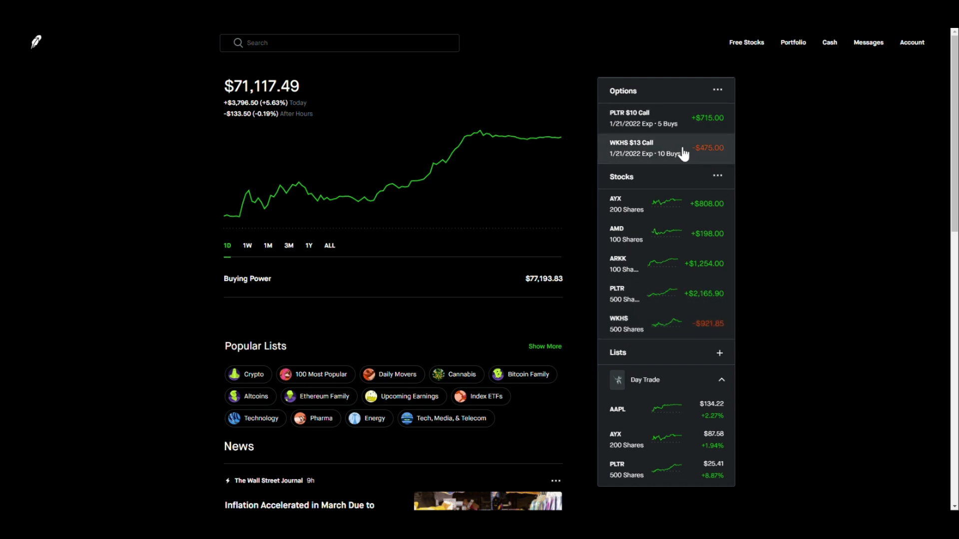
mouse_move(674, 157)
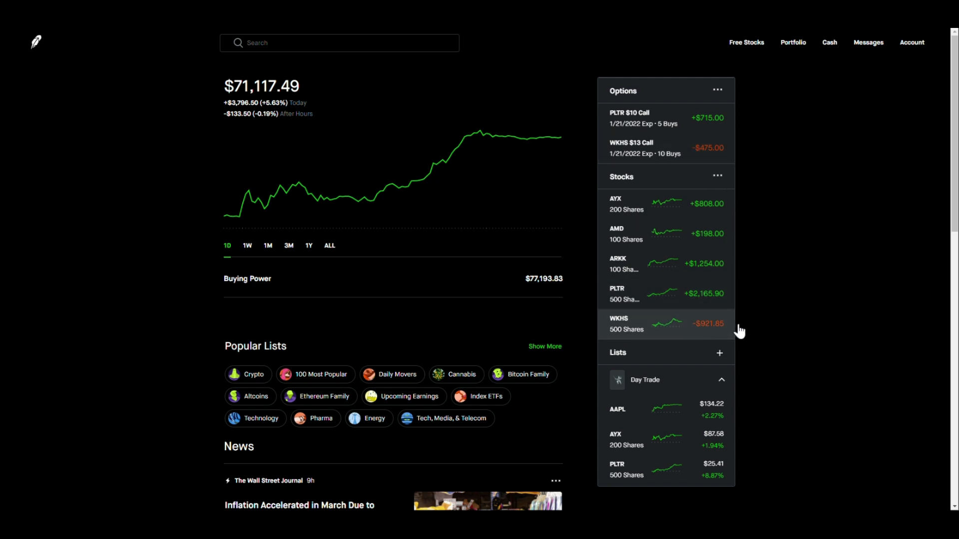
Step: Scroll Robinhood's home page showing $71,117.49, PLTR/WKHS calls and five stocks
scroll(down, 3)
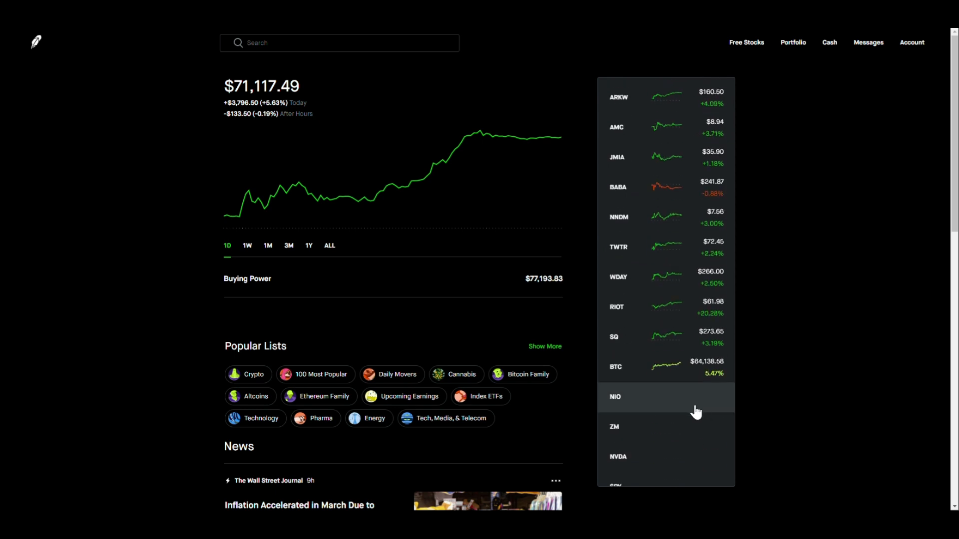
scroll(down, 3)
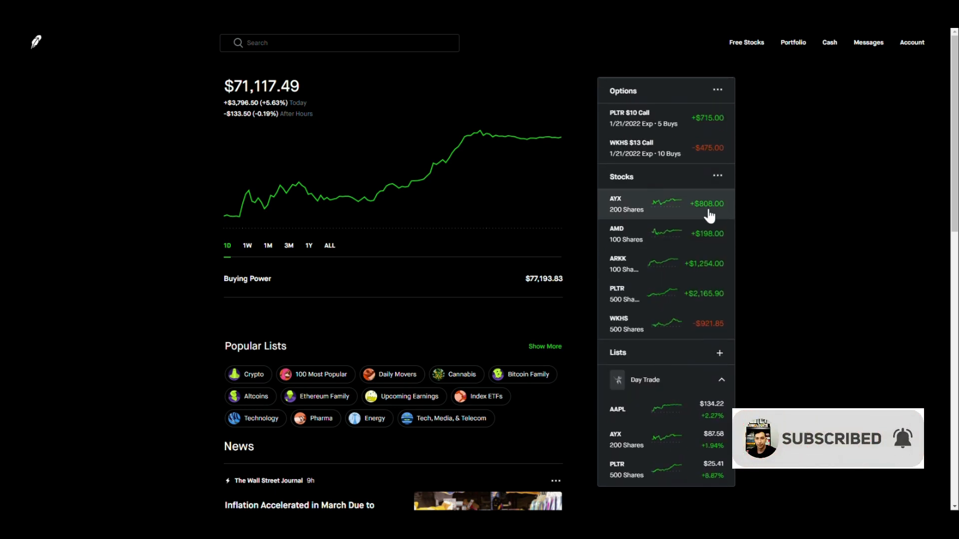
mouse_move(766, 120)
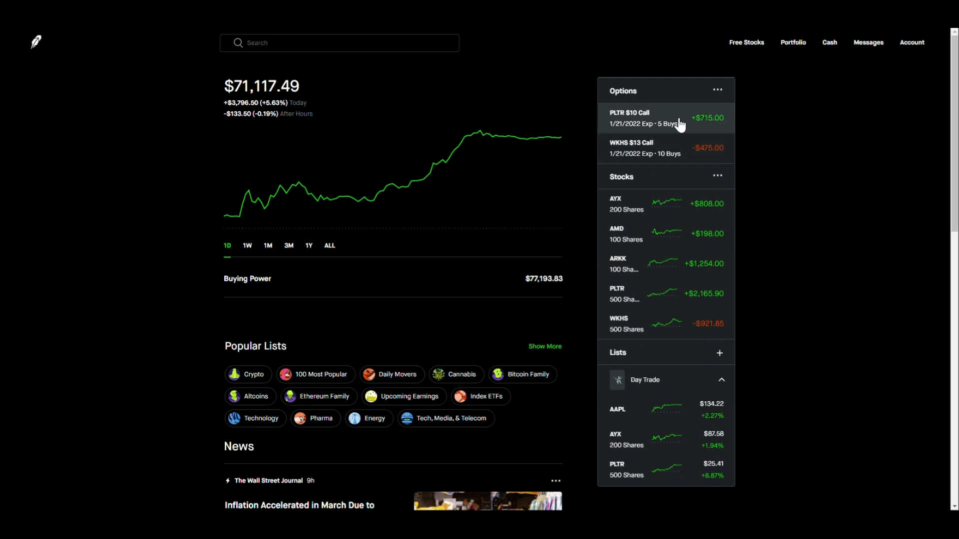
mouse_move(758, 225)
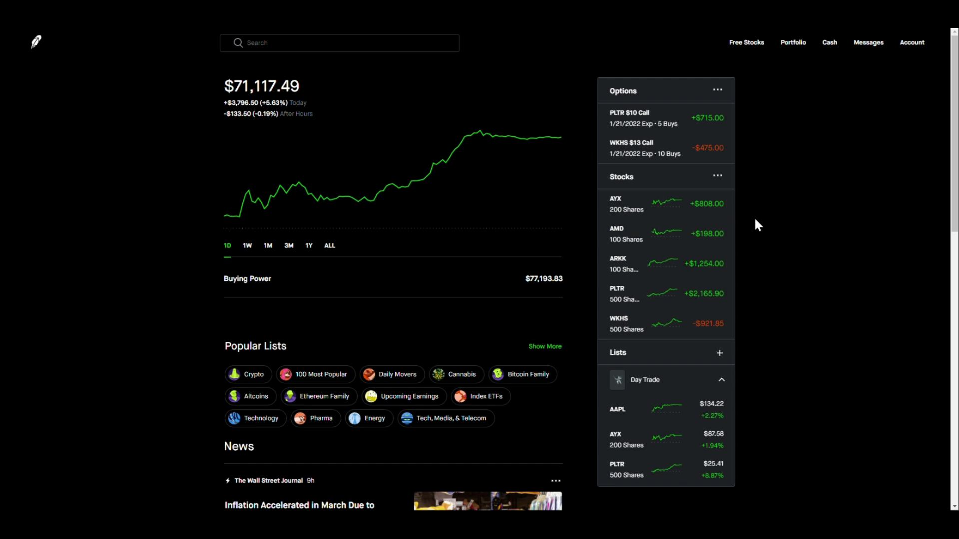
mouse_move(207, 121)
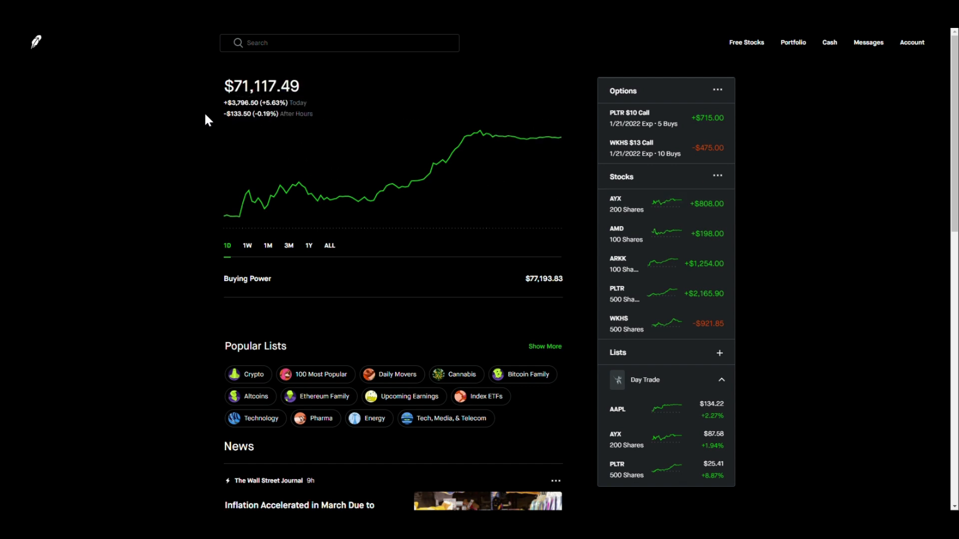